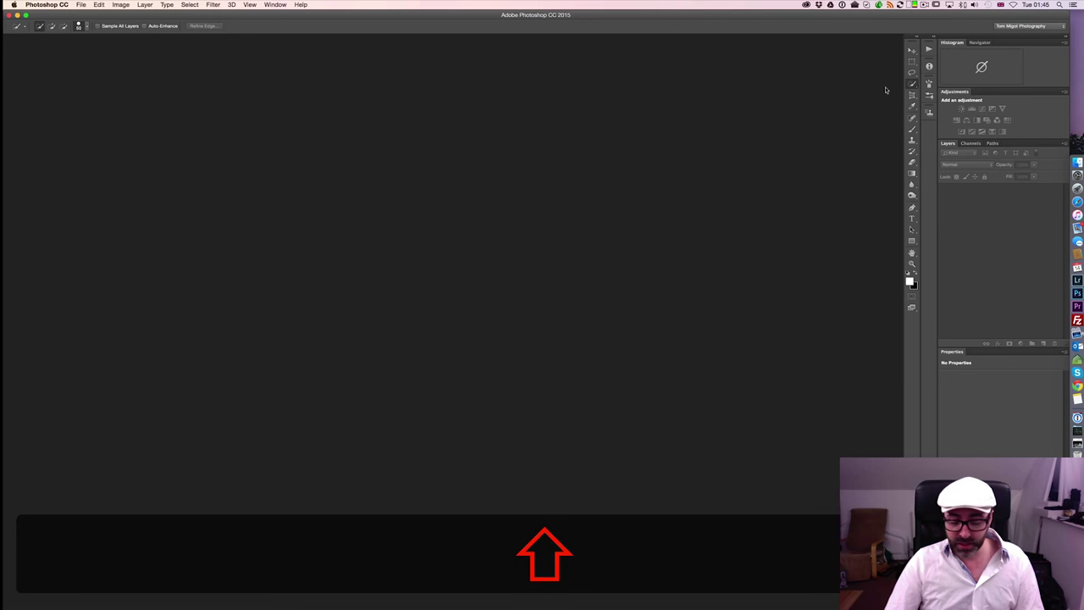
Detach the Tools panel so it floats over the empty workspace
key(w)
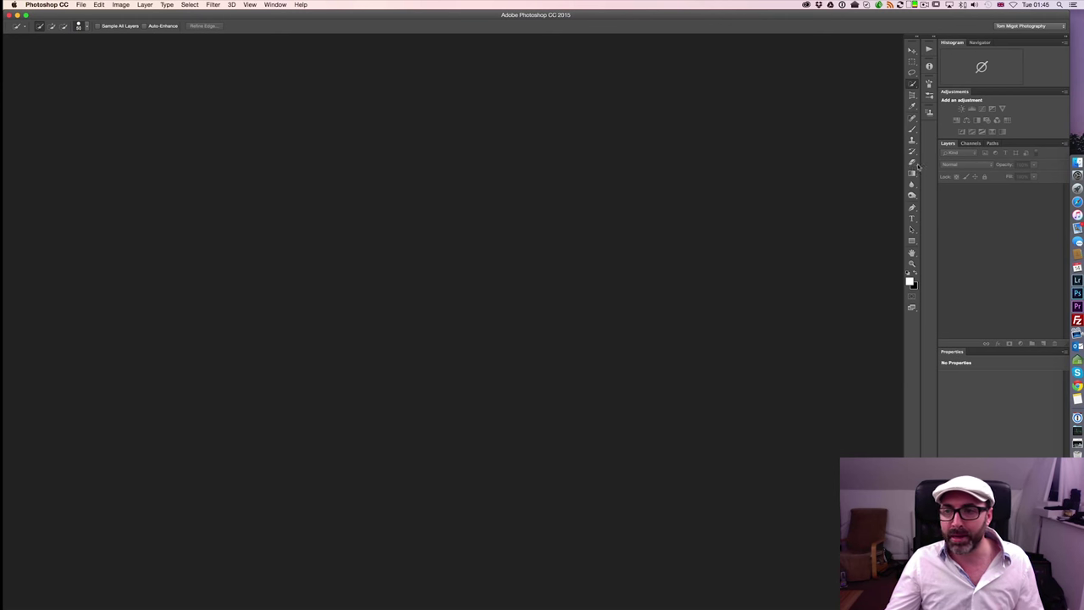
mouse_move(854, 135)
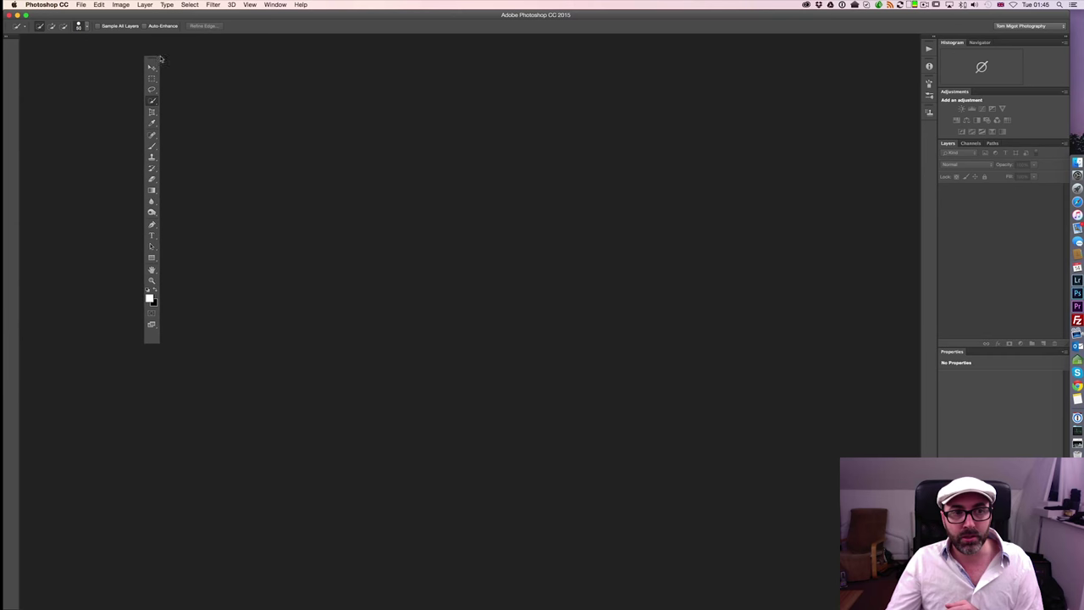
Dock the floating Tools panel back beside the Histogram/Adjustments panels
drag(150, 64, 536, 166)
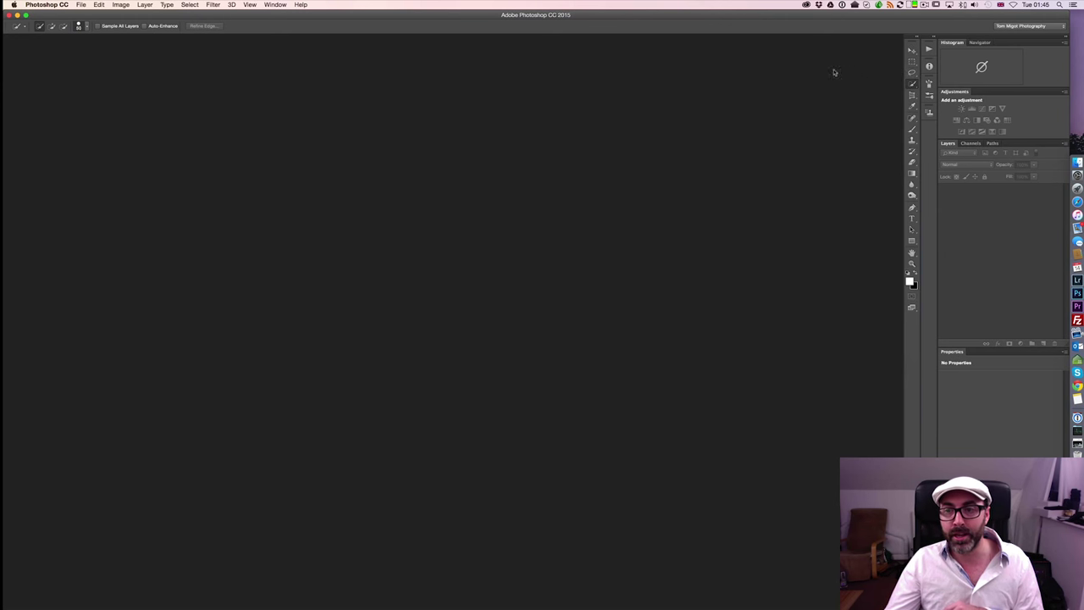
mouse_move(752, 117)
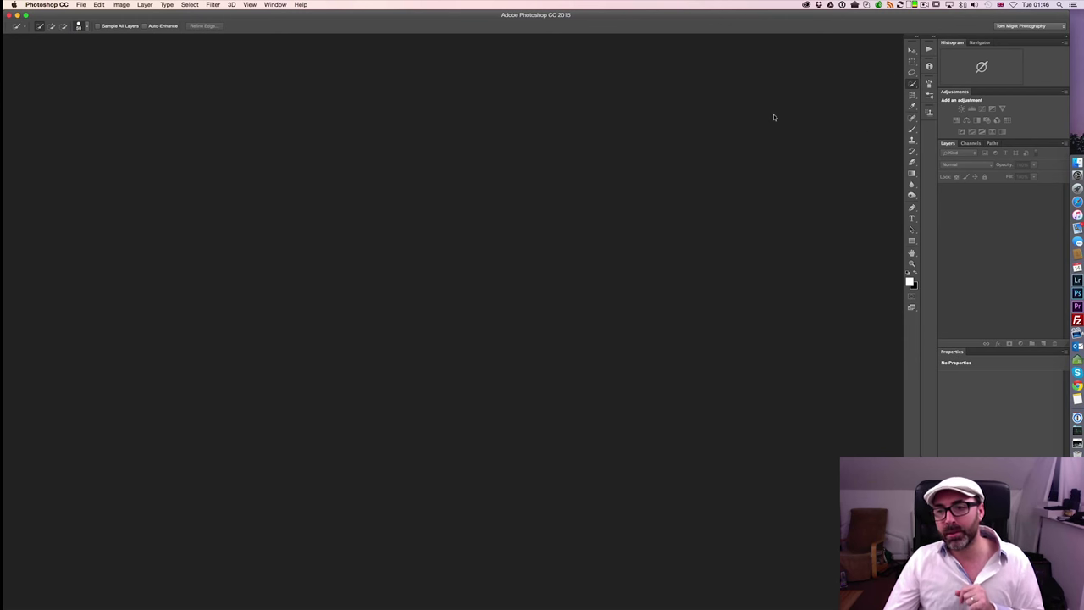
mouse_move(789, 122)
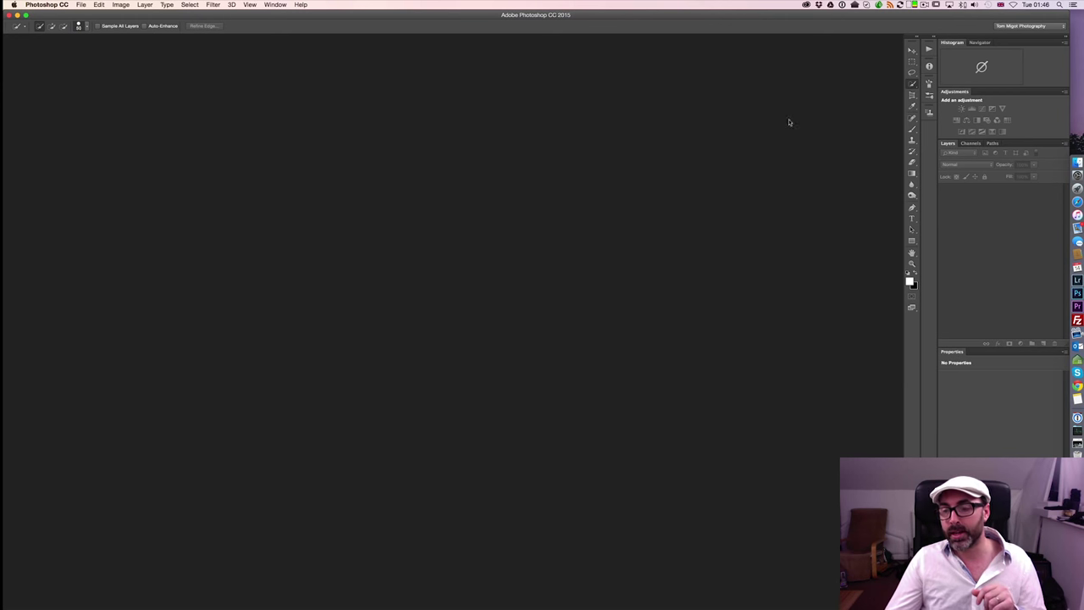
mouse_move(993, 420)
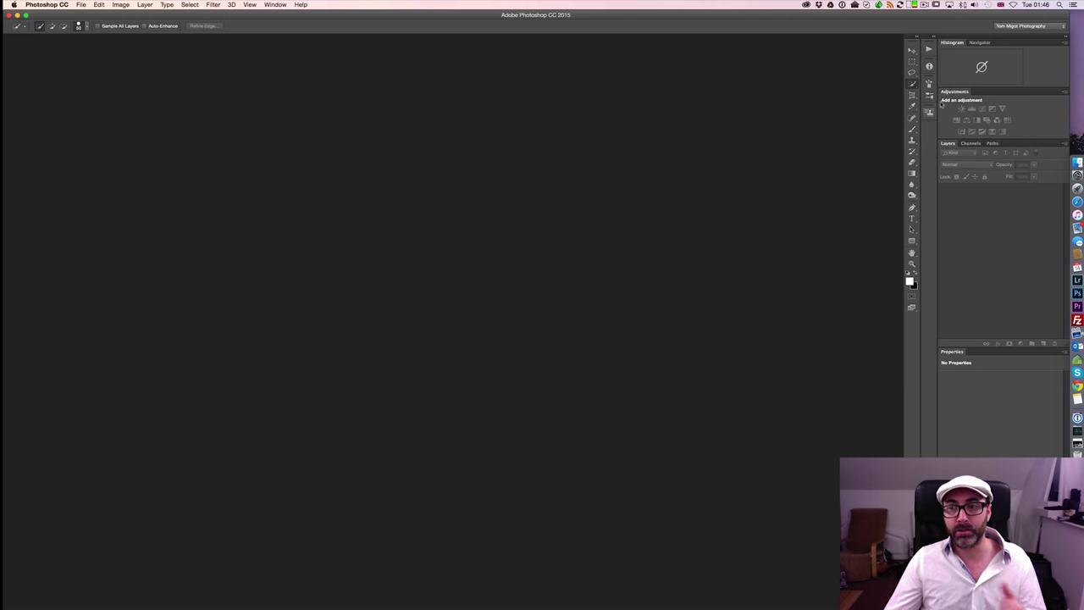
mouse_move(216, 165)
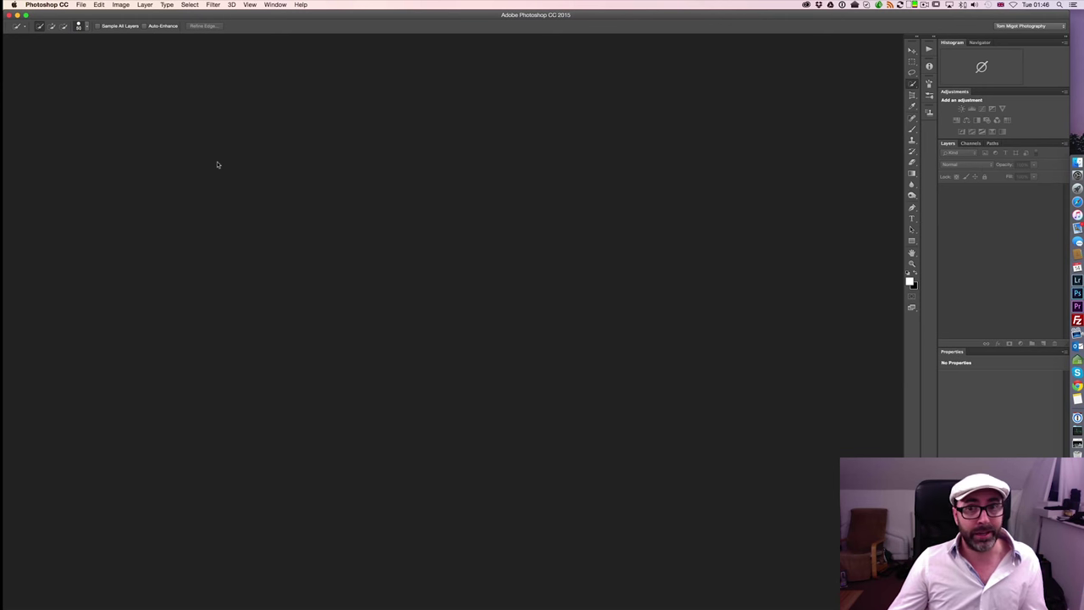
mouse_move(1002, 227)
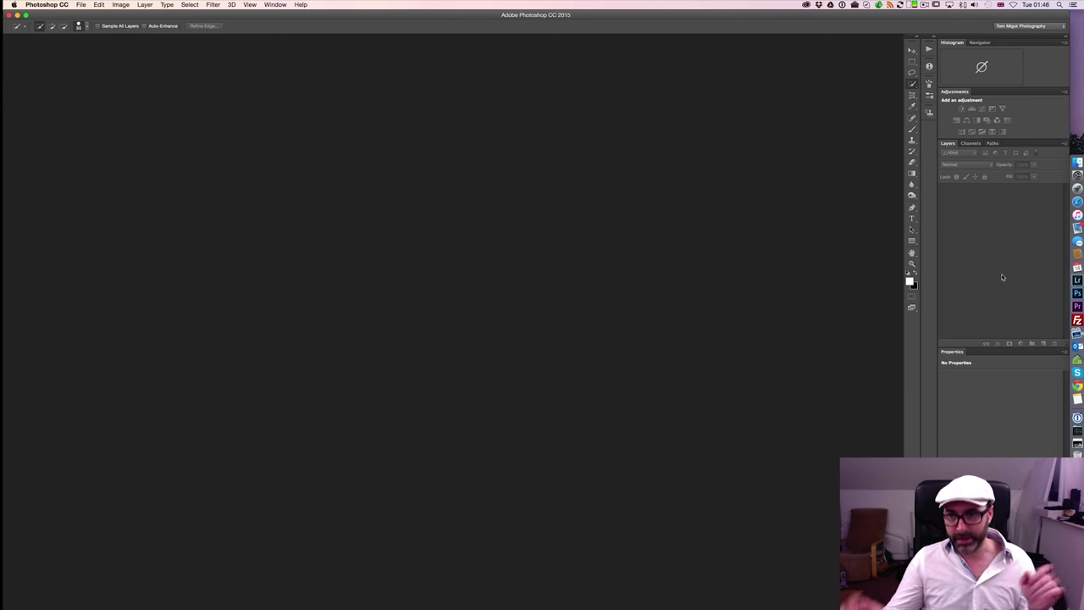
mouse_move(830, 219)
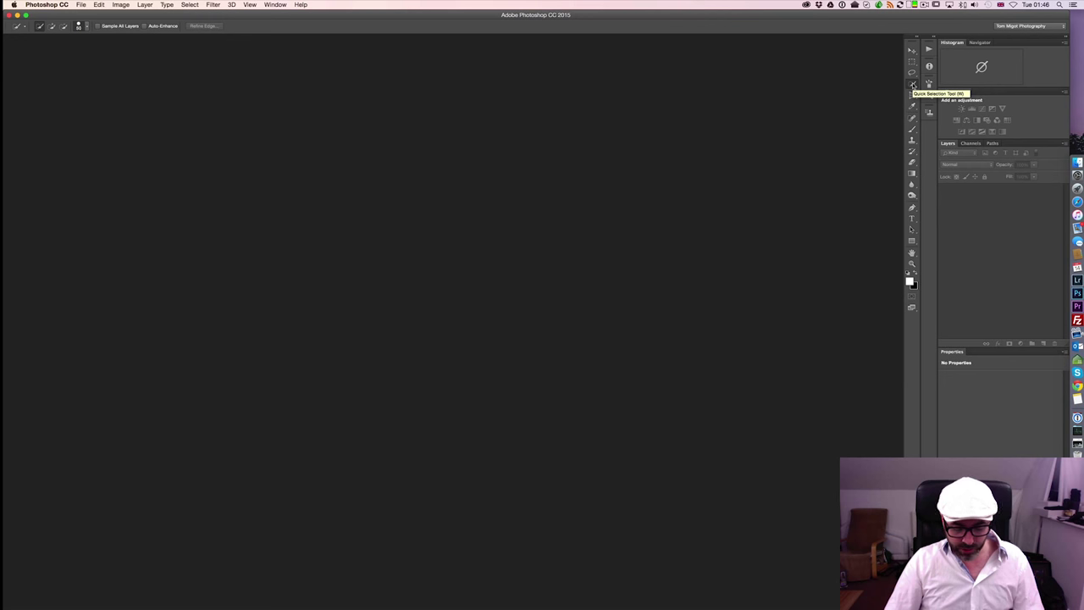
Create a new blank white document with the default settings
key(cmd+n)
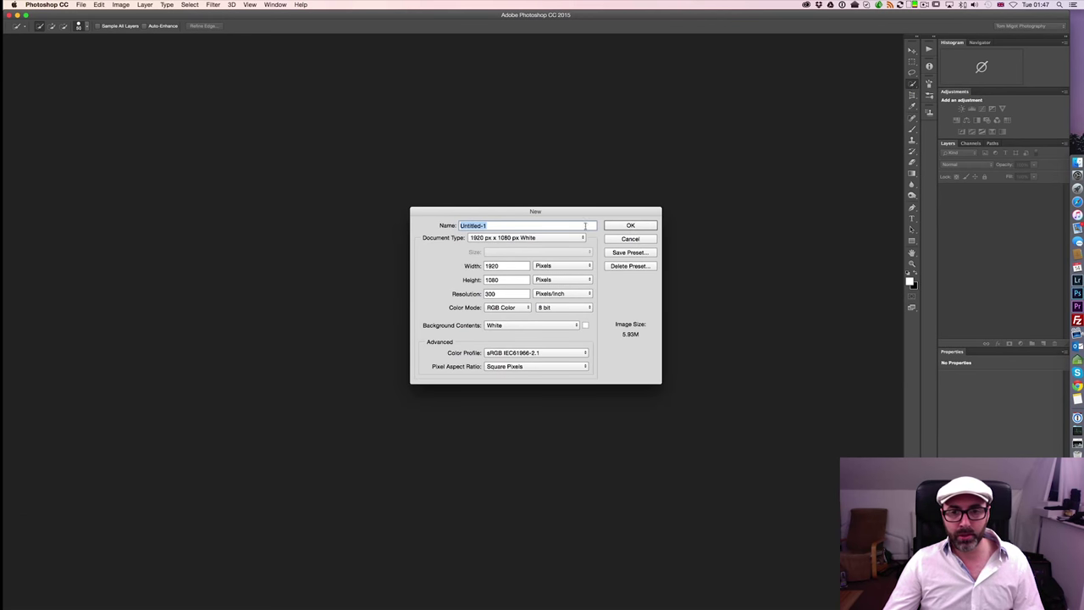
click(630, 225)
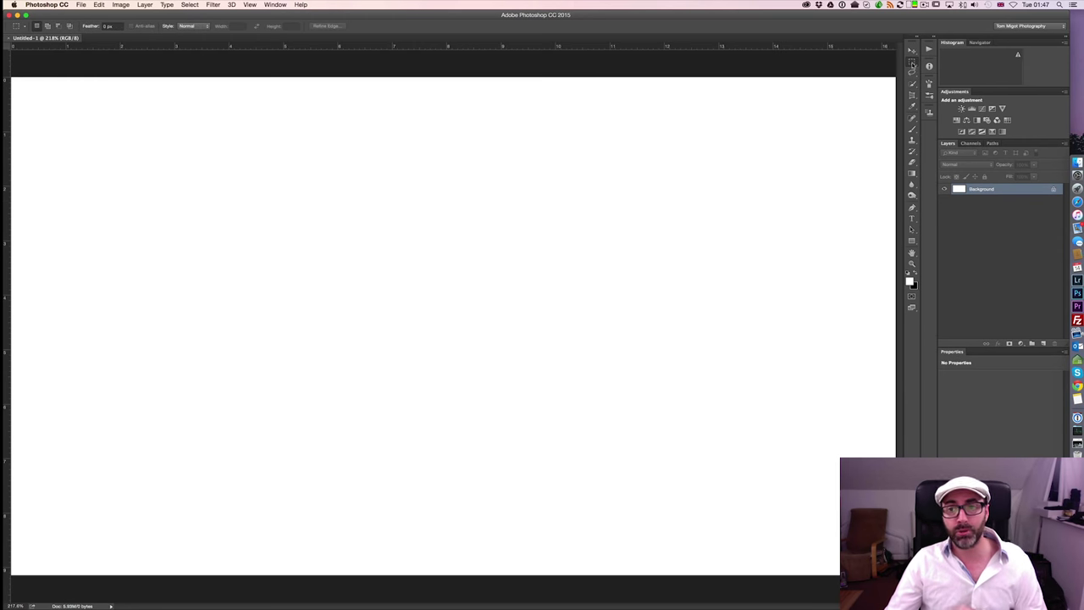
mouse_move(143, 264)
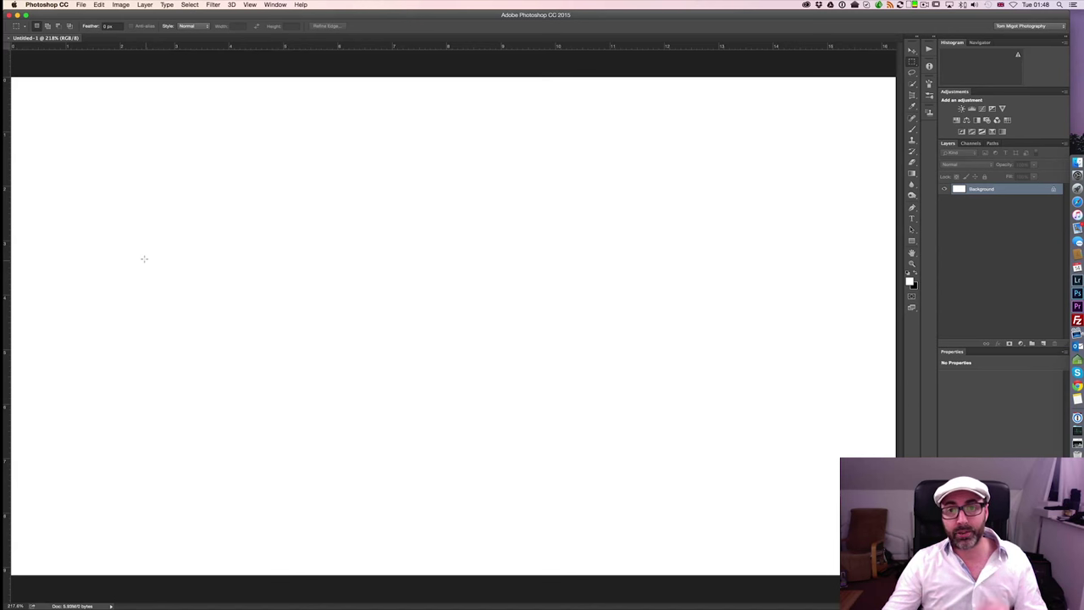
mouse_move(193, 196)
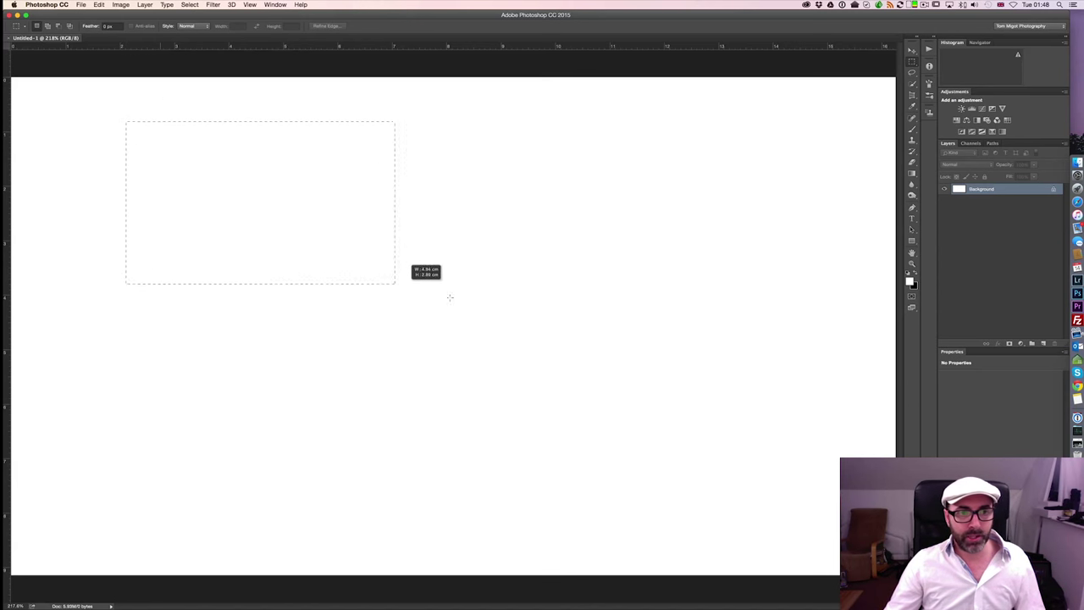
Fill a rectangular selection in the upper left with bright green via Edit > Fill > Color
drag(393, 285, 476, 308)
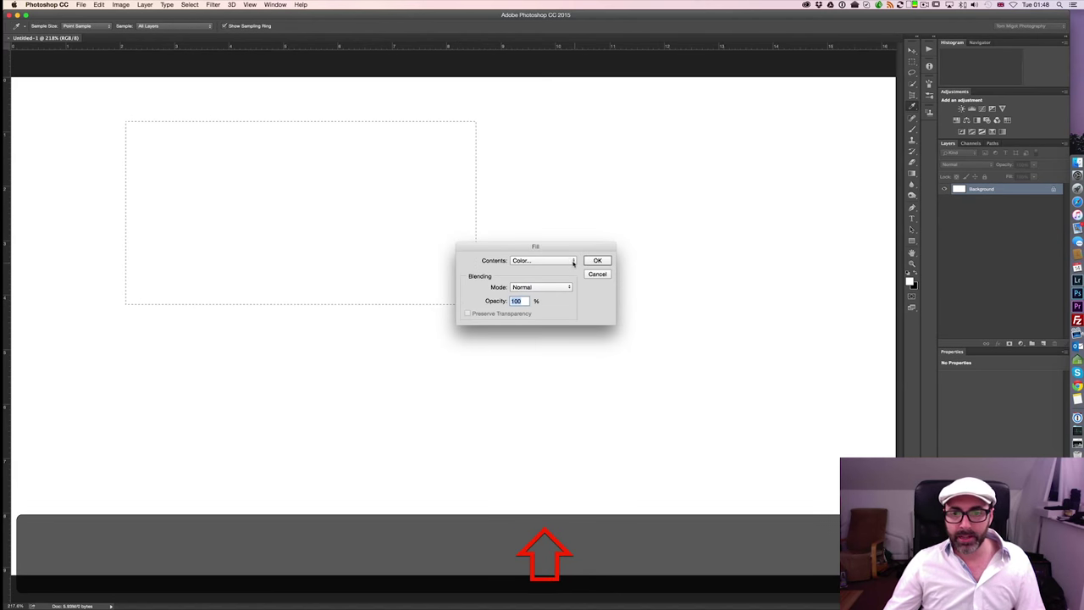
click(538, 261)
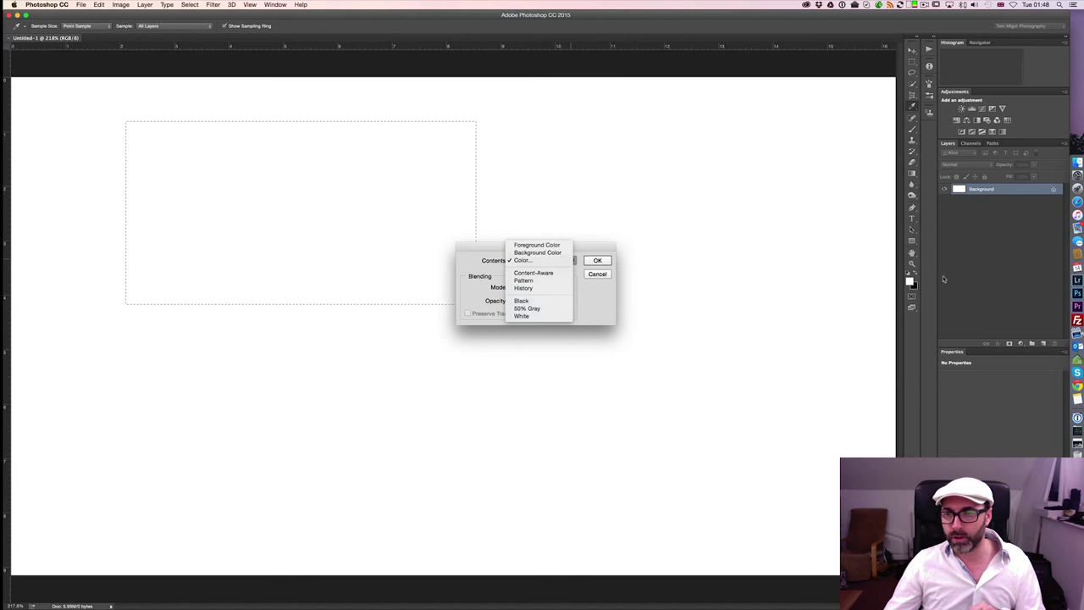
click(522, 261)
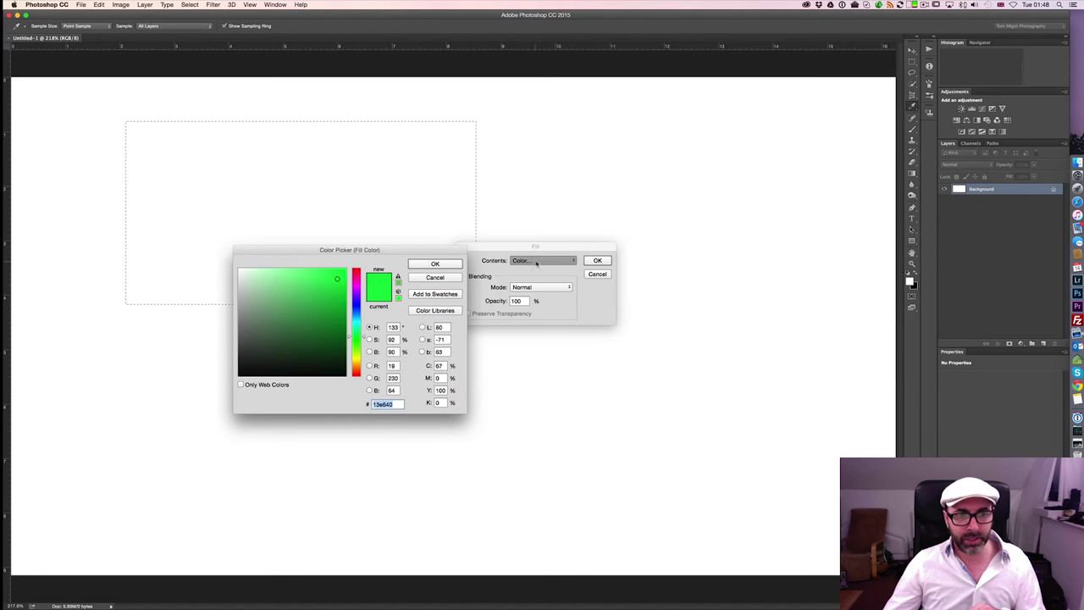
click(435, 264)
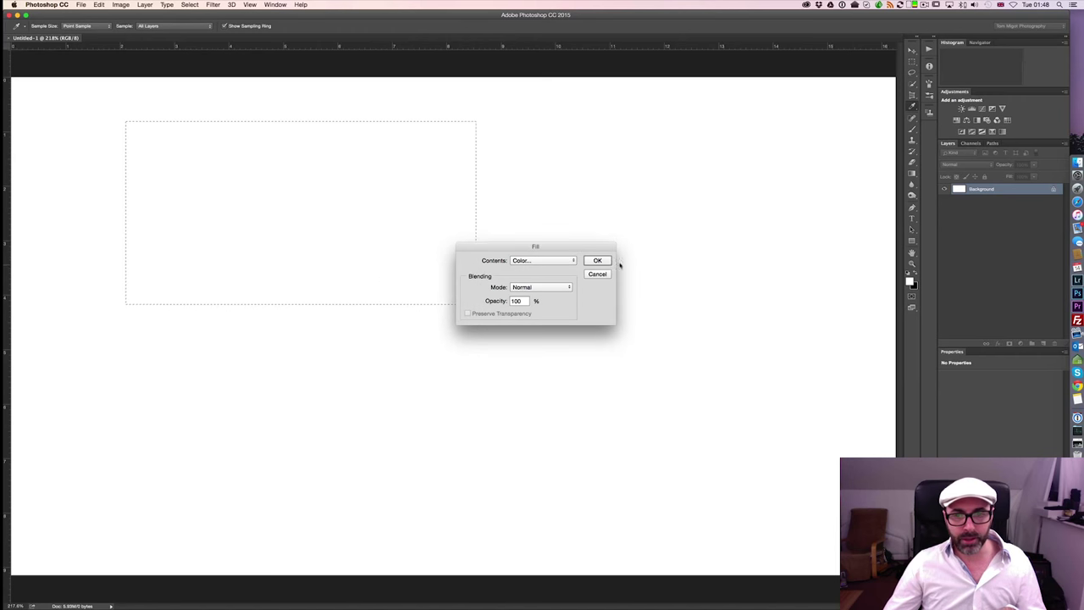
click(596, 261)
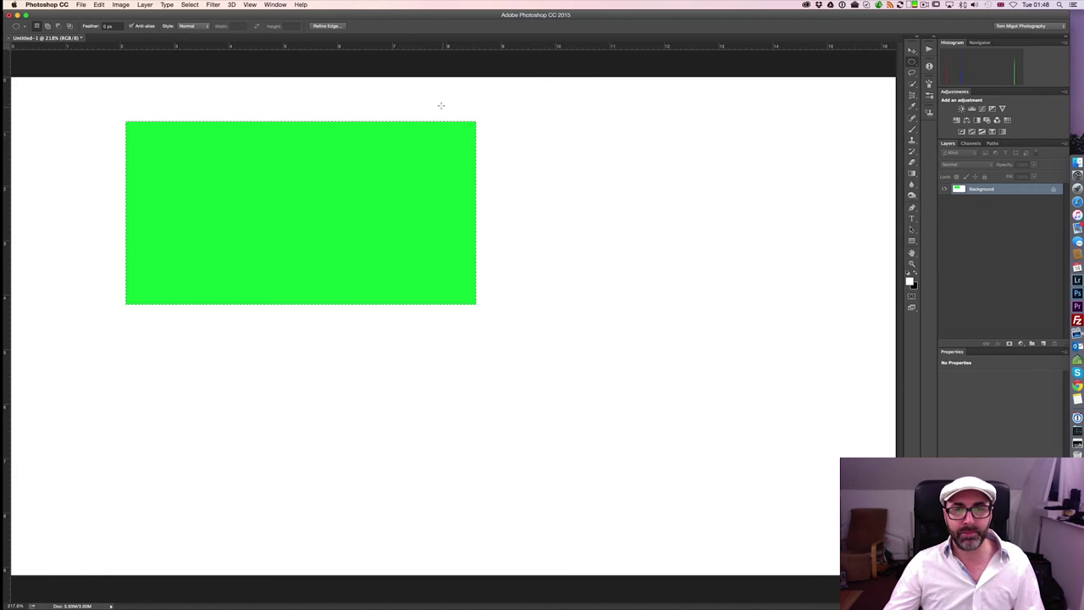
Fill an elliptical selection right of the green rectangle with blue
drag(484, 110, 584, 203)
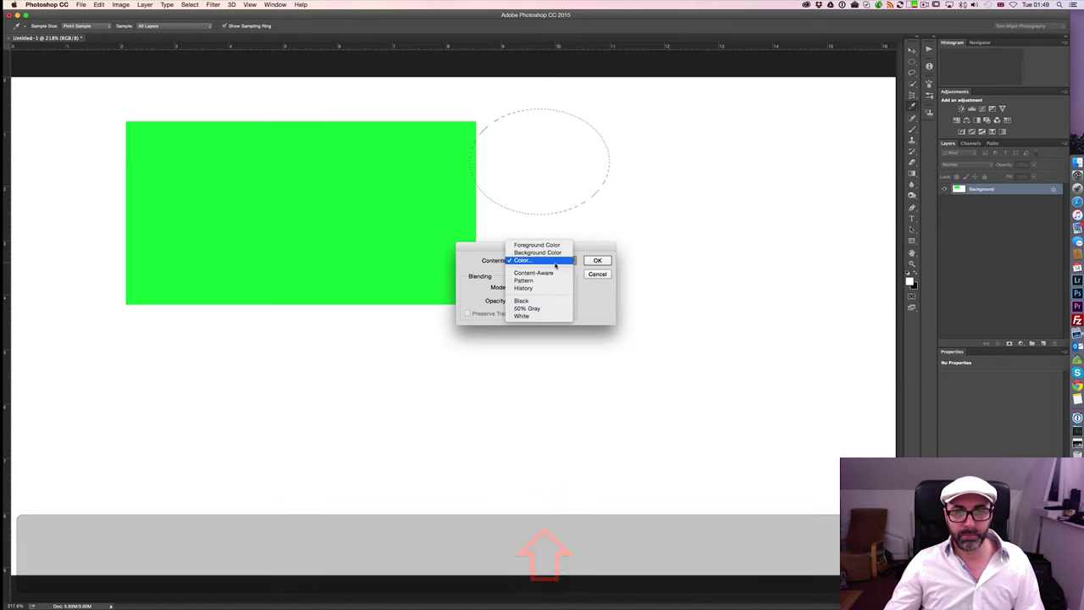
click(521, 260)
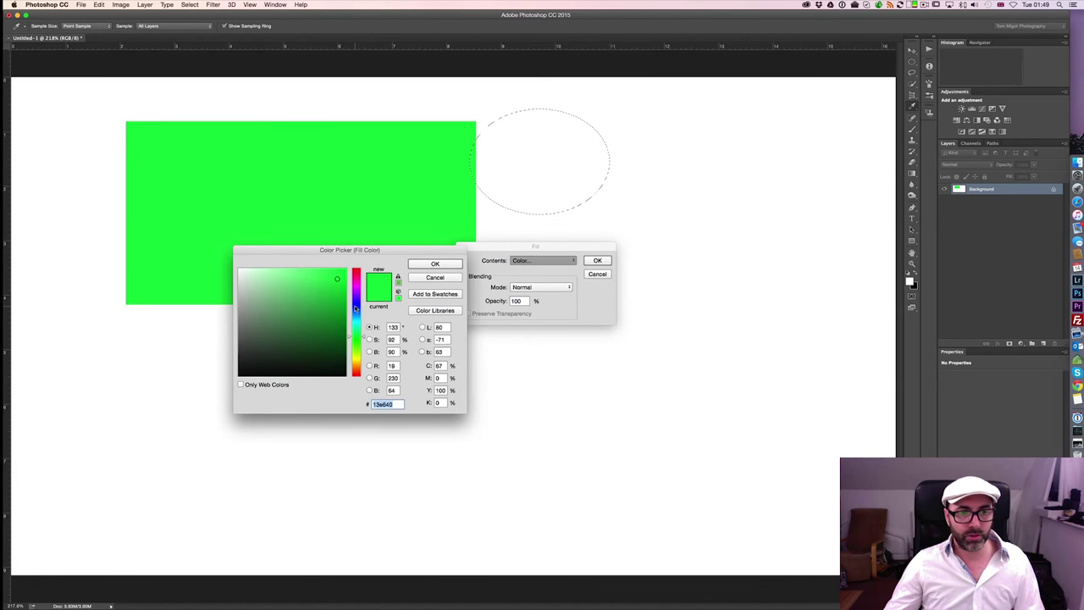
click(597, 261)
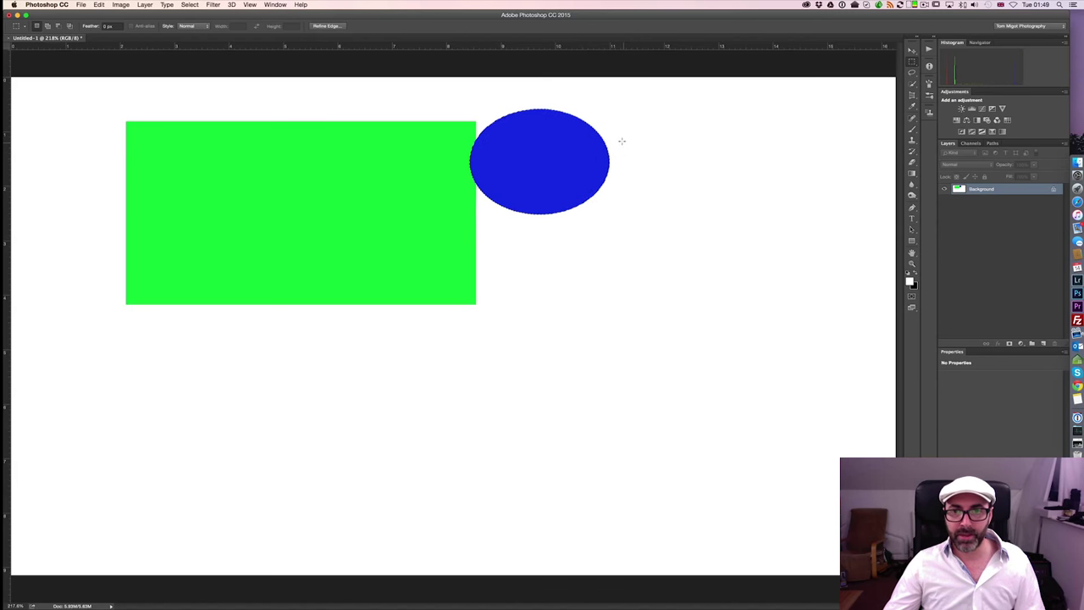
Fill a tall rectangular selection right of the blue ellipse with red
drag(604, 128, 642, 254)
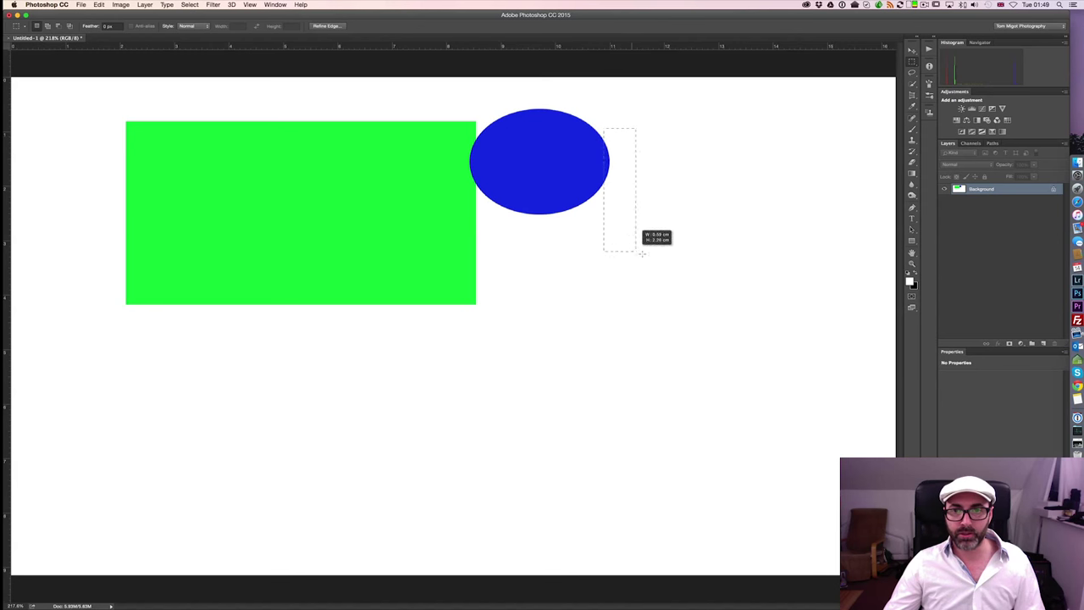
drag(644, 254, 708, 342)
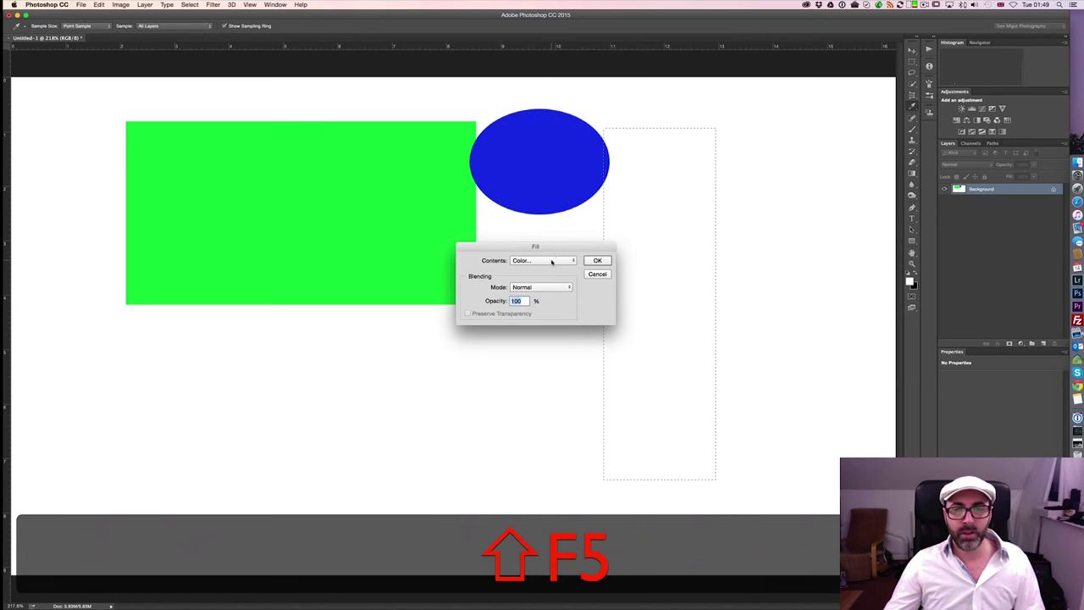
click(541, 260)
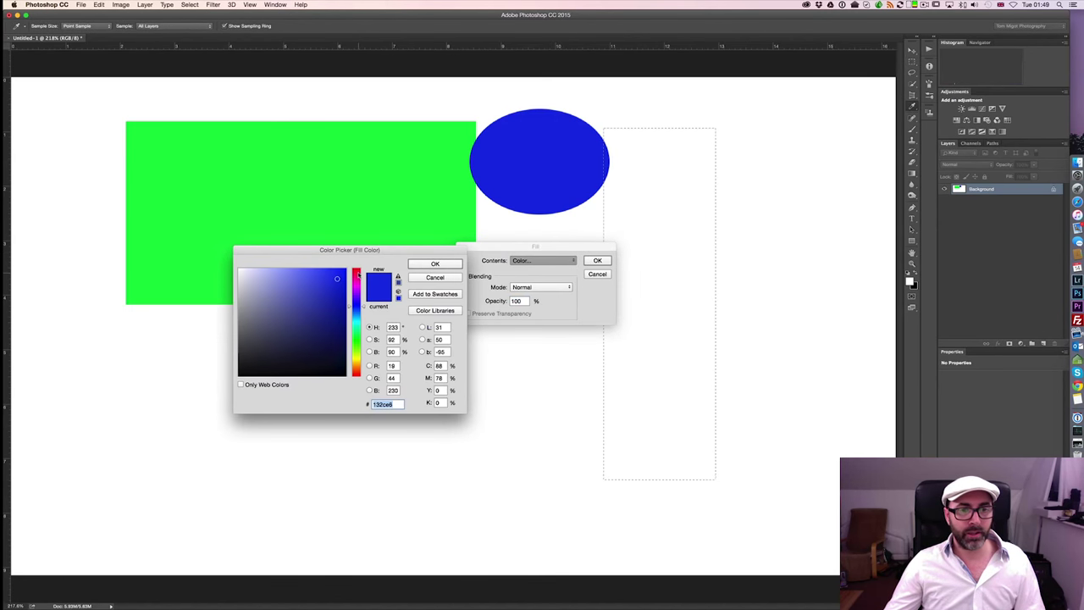
click(435, 264)
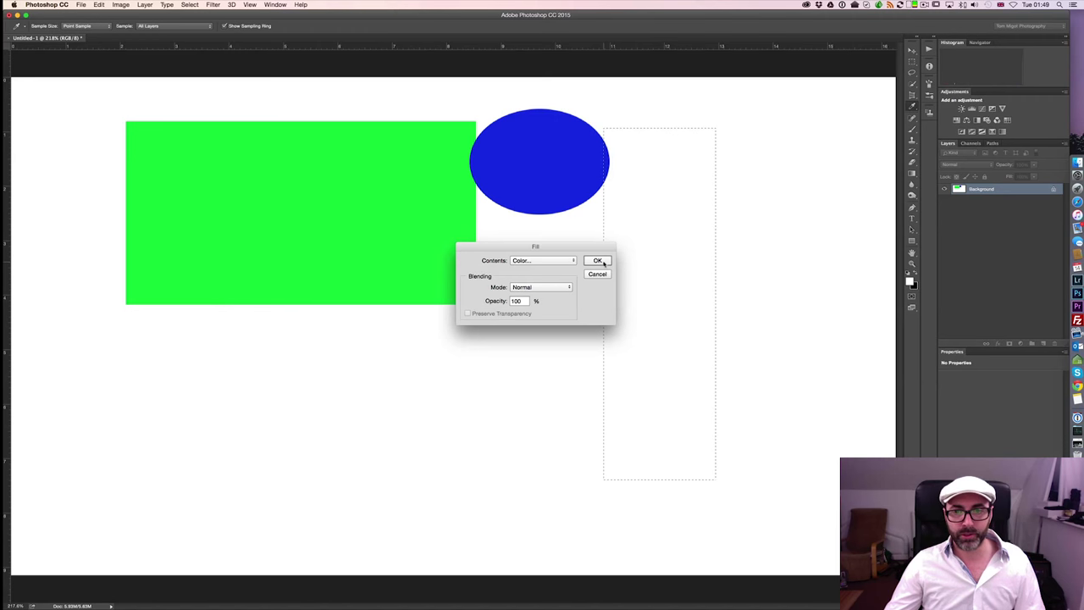
click(598, 261)
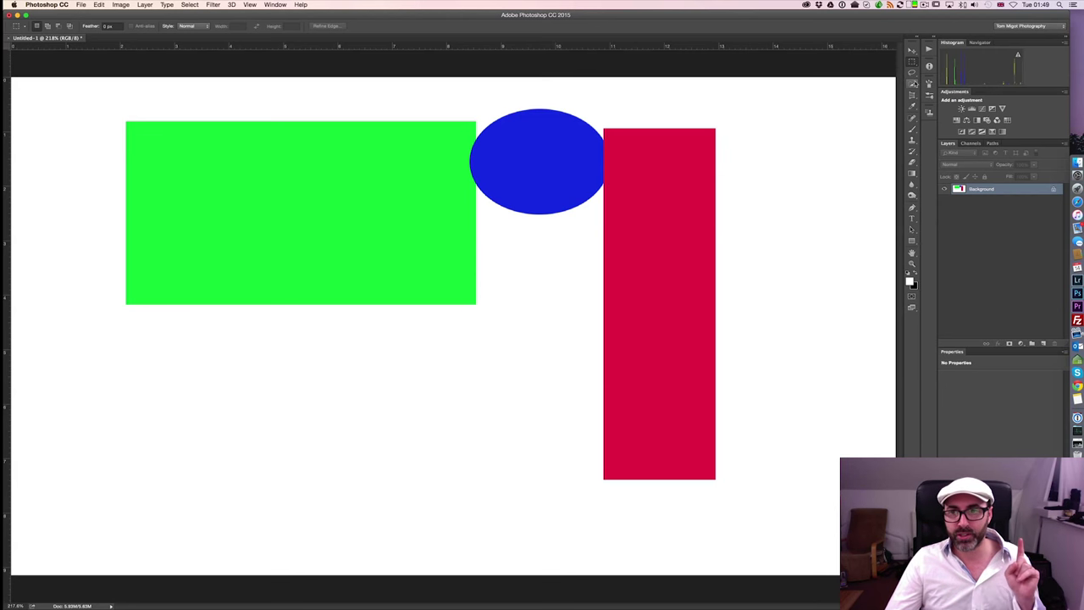
Switch to the Magic Wand tool for colour-based selection
click(911, 83)
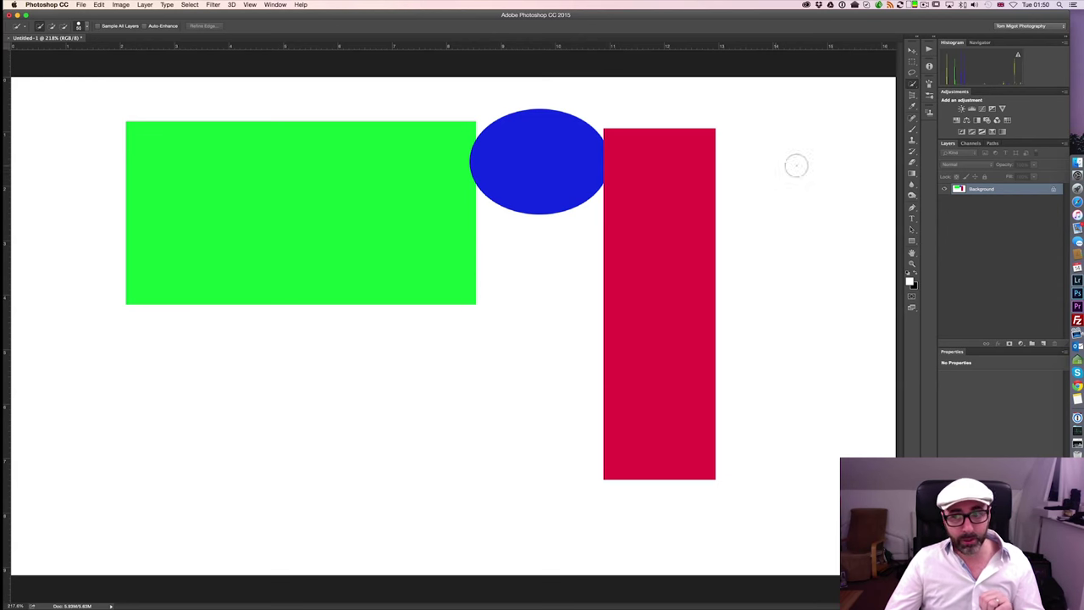
mouse_move(765, 212)
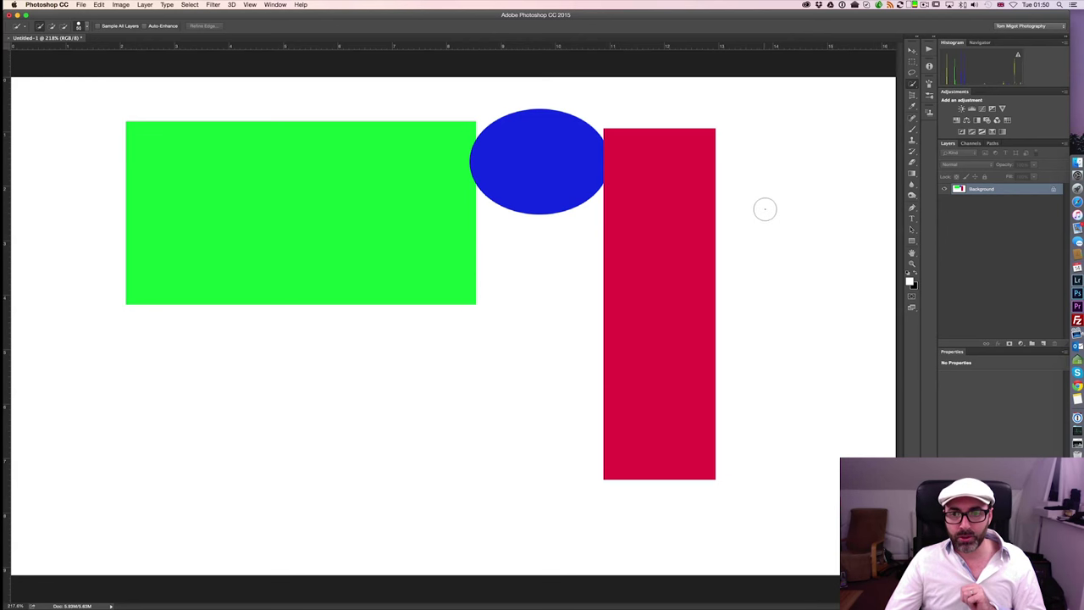
mouse_move(743, 254)
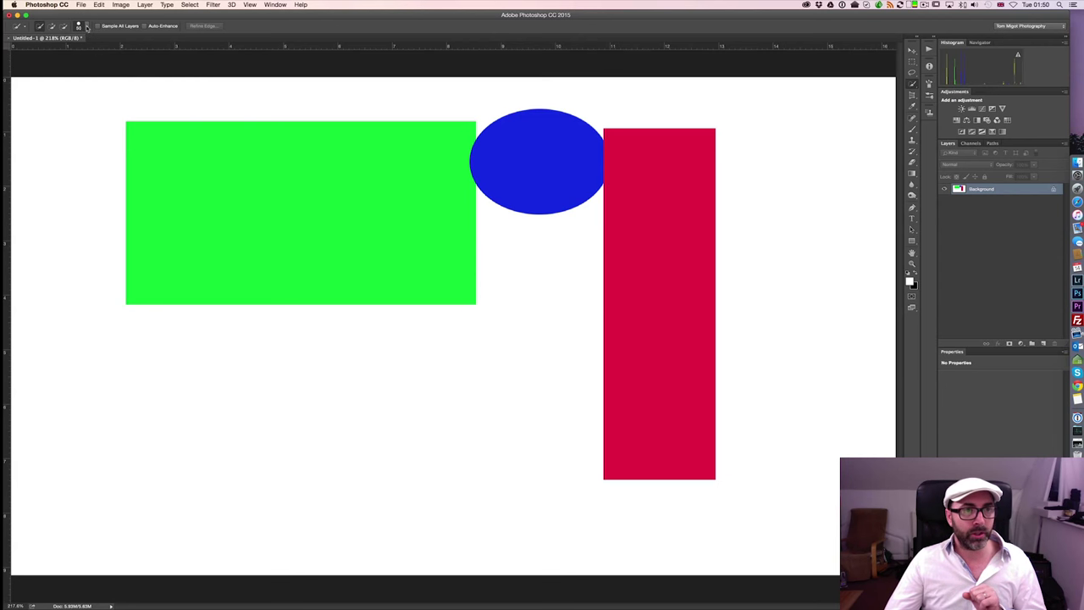
click(78, 27)
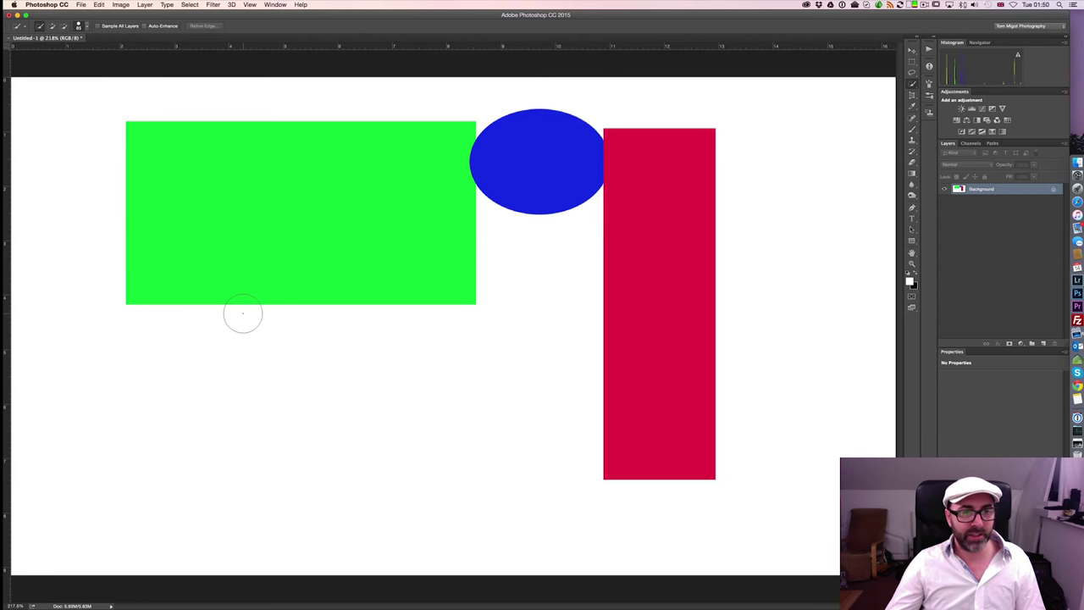
mouse_move(261, 339)
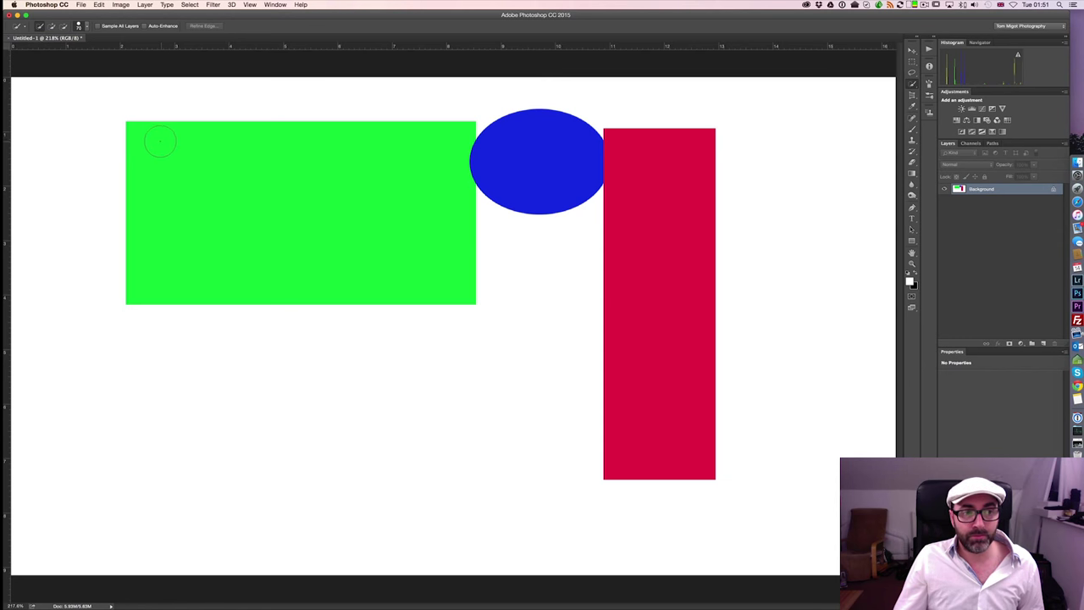
drag(127, 127, 178, 169)
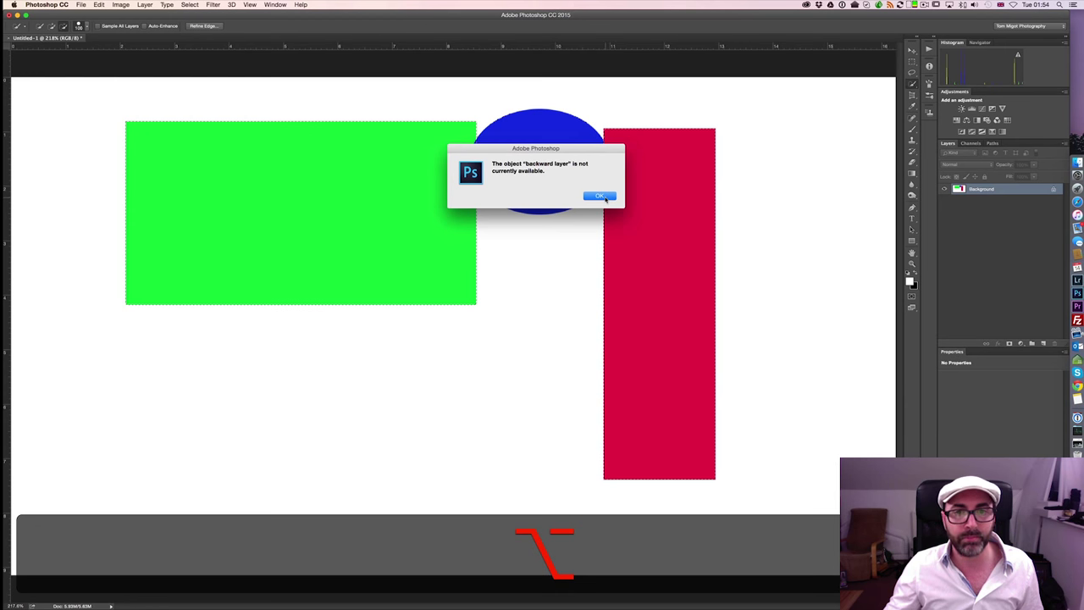
Dismiss the command-not-available alert and begin creating a new document
click(599, 197)
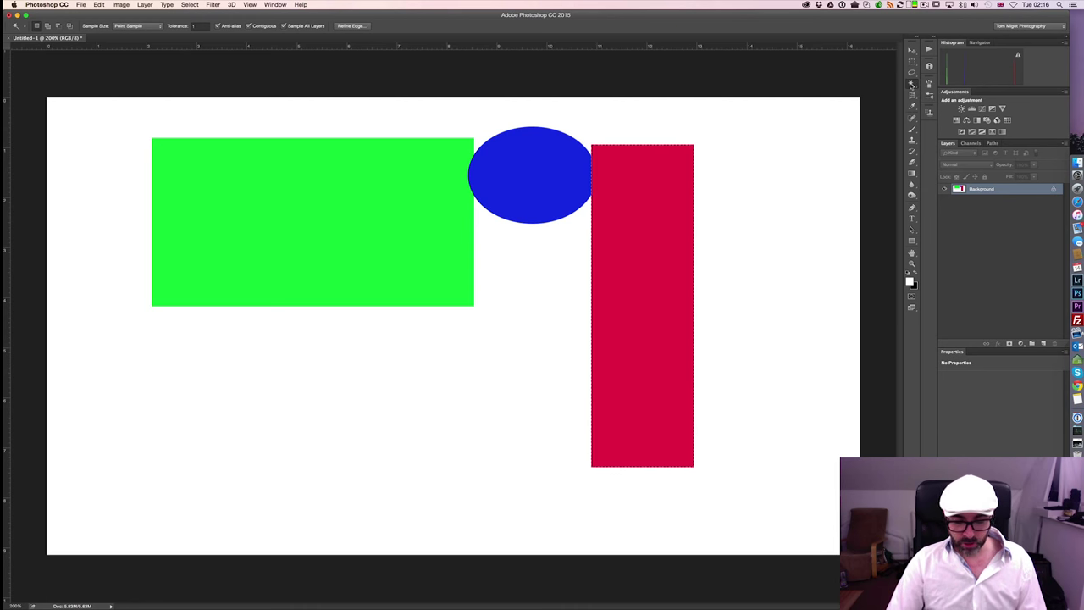
key(cmd)
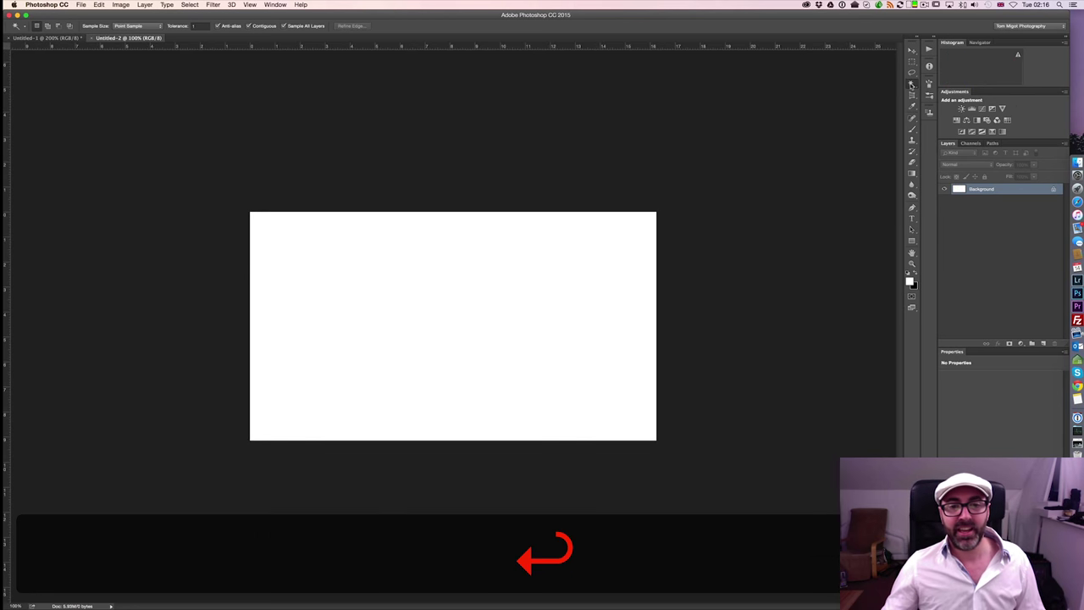
Confirm the new blank document and fit the whole canvas in the window
key(cmd+0)
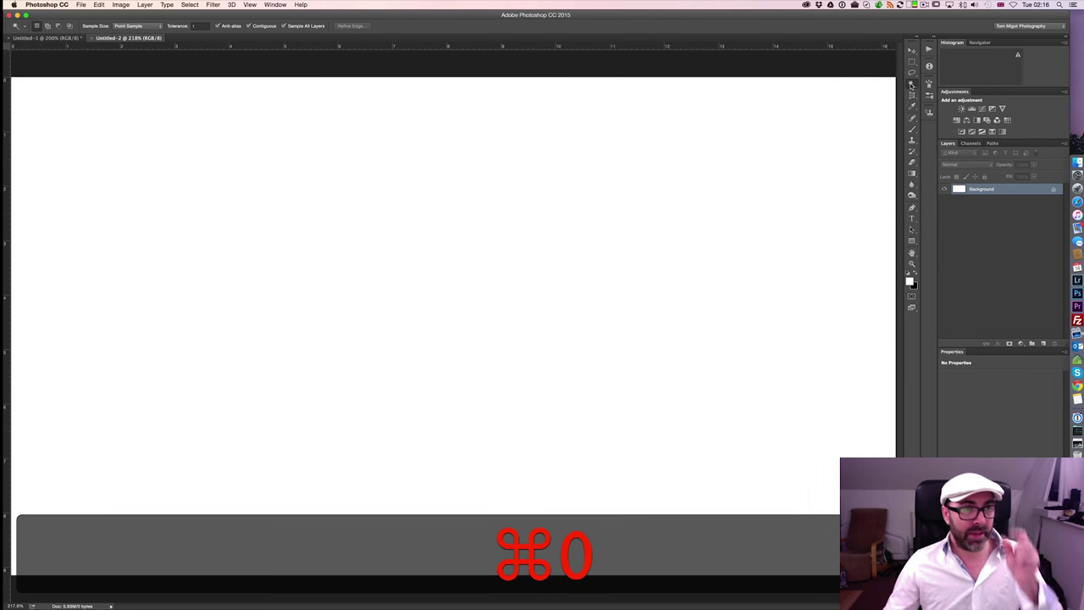
key(cmd+0)
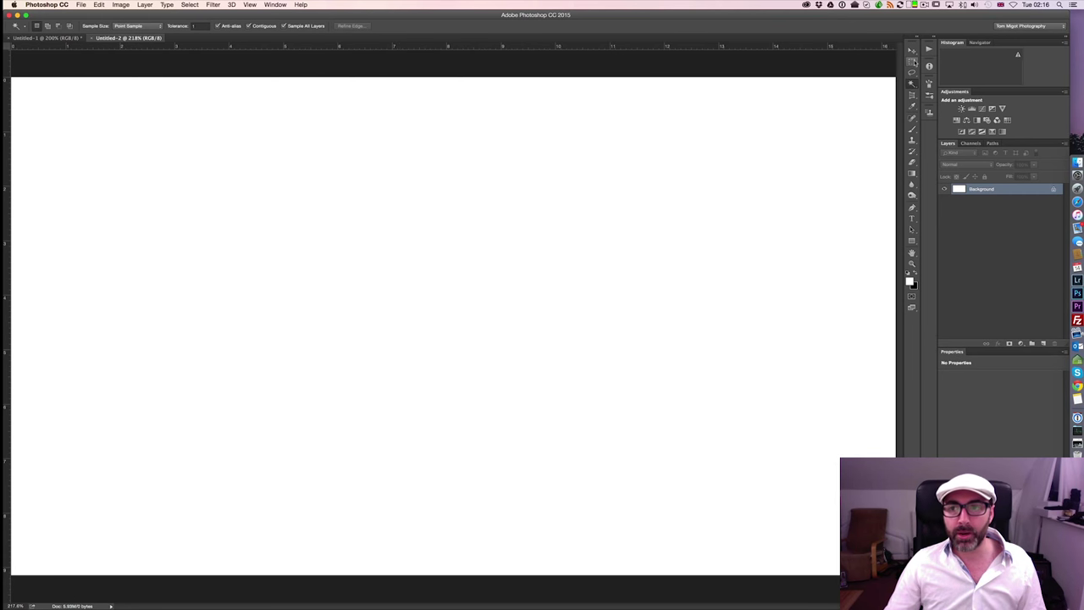
click(911, 61)
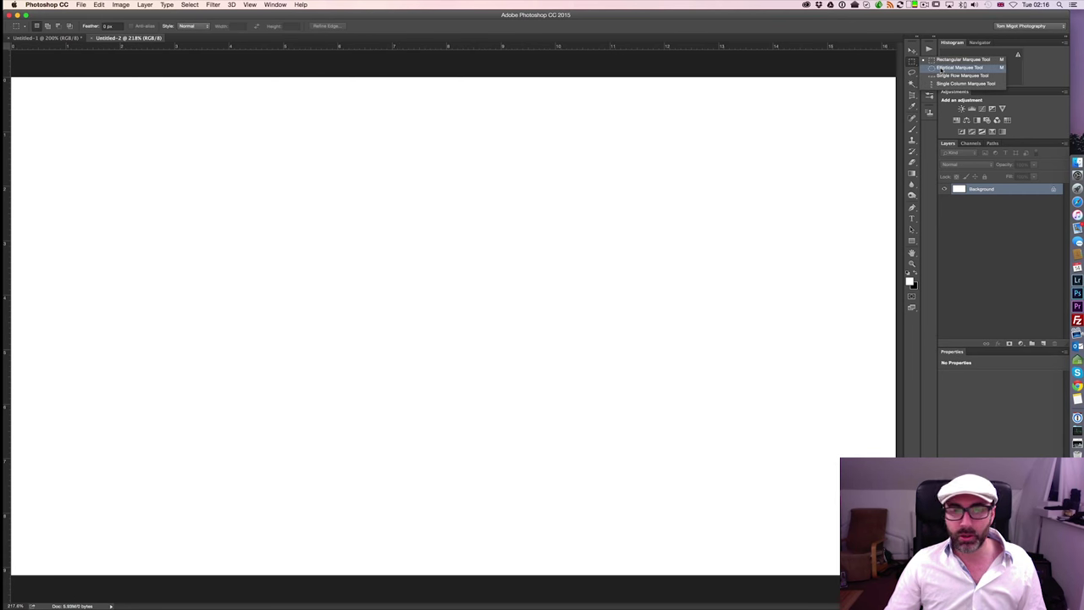
Fill an elliptical selection on the left of the canvas with bright green
click(962, 68)
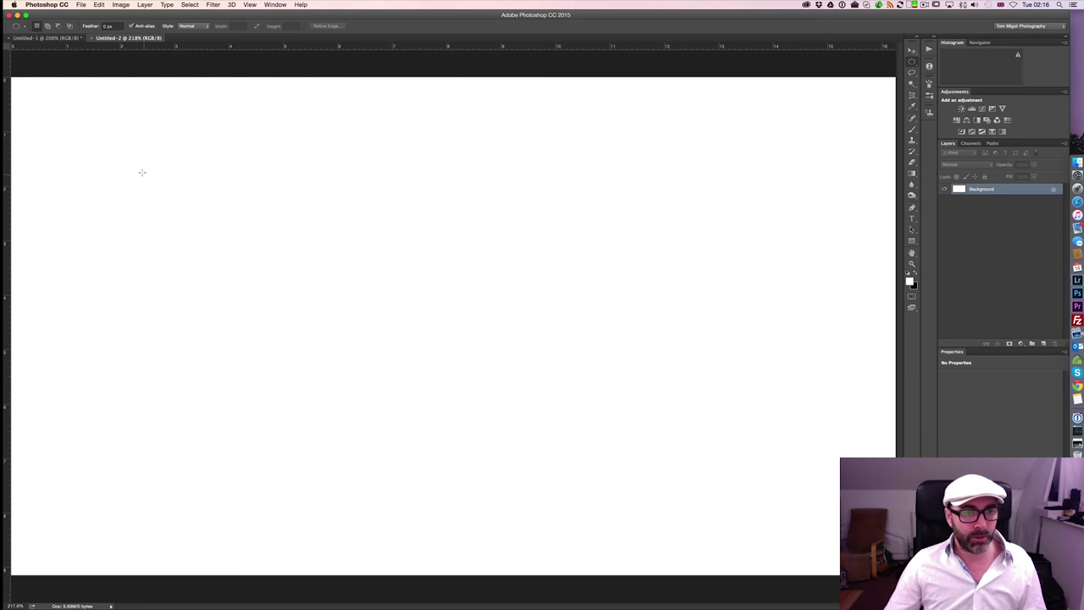
drag(142, 172, 347, 359)
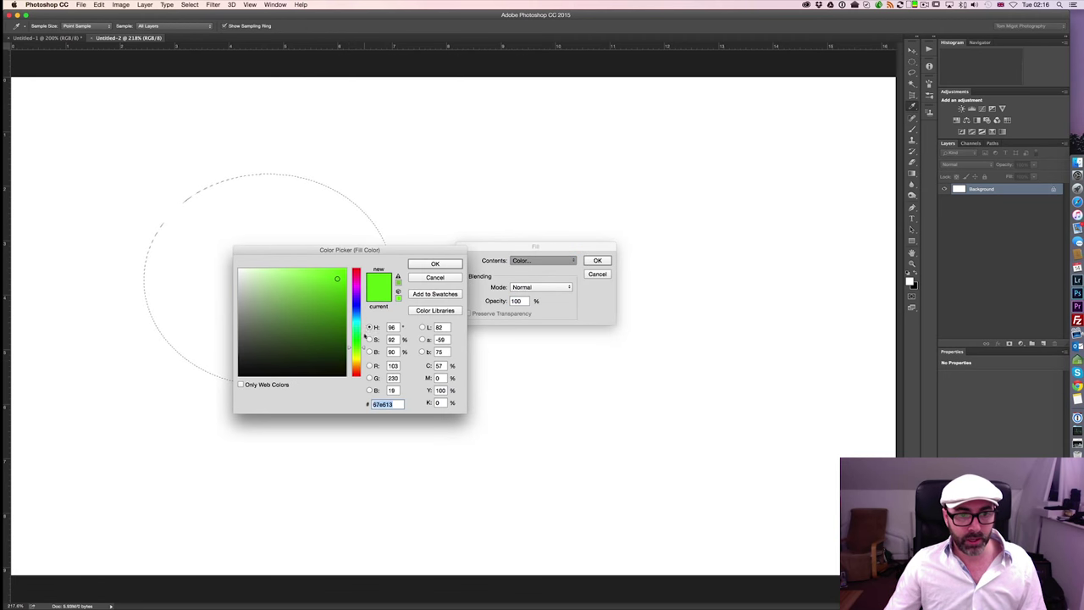
click(435, 264)
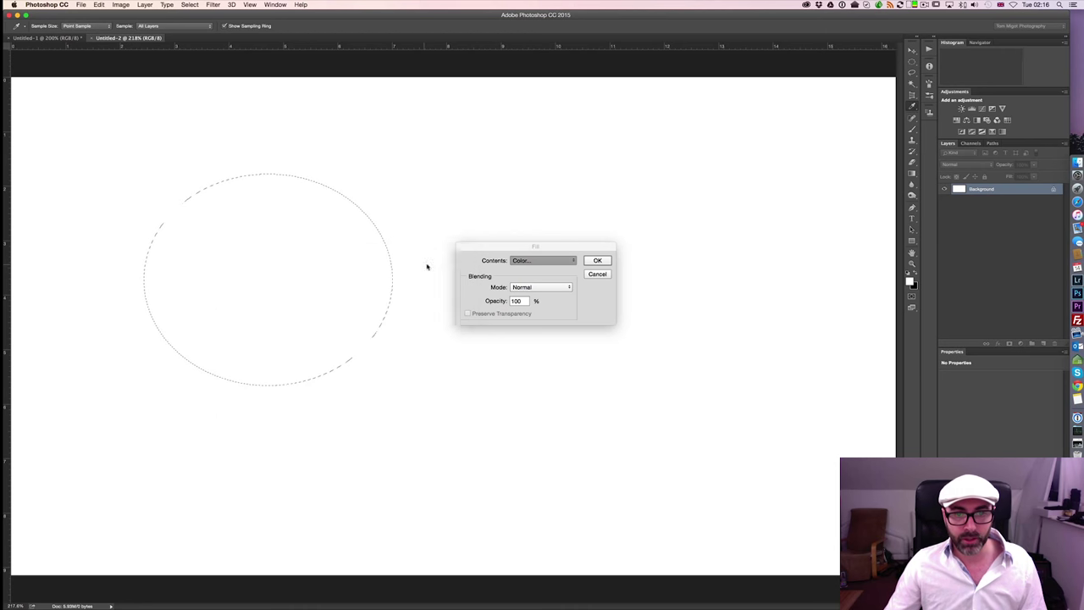
click(596, 261)
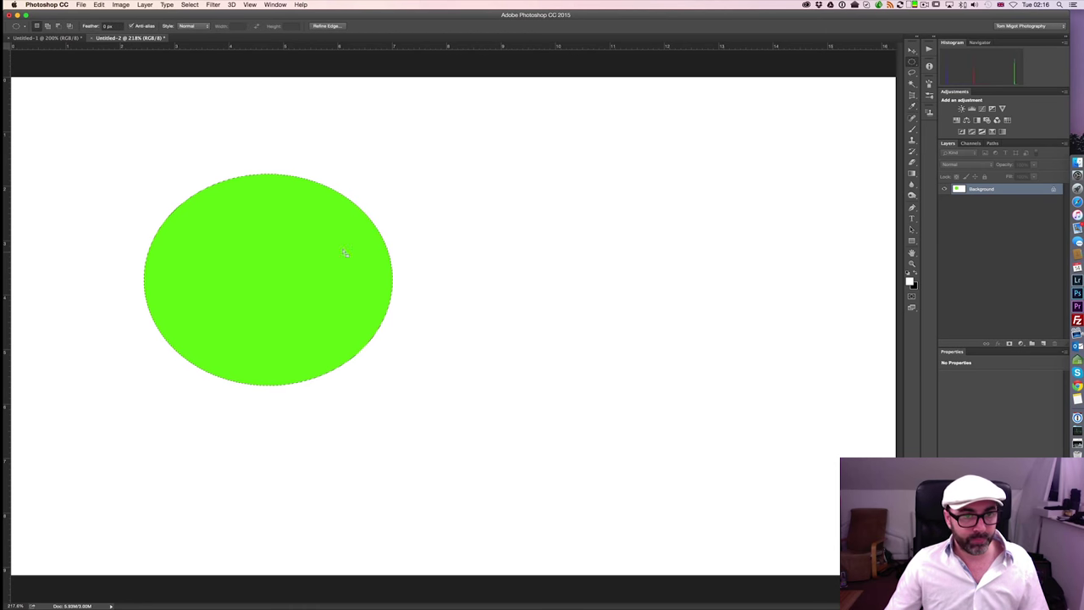
drag(346, 253, 296, 263)
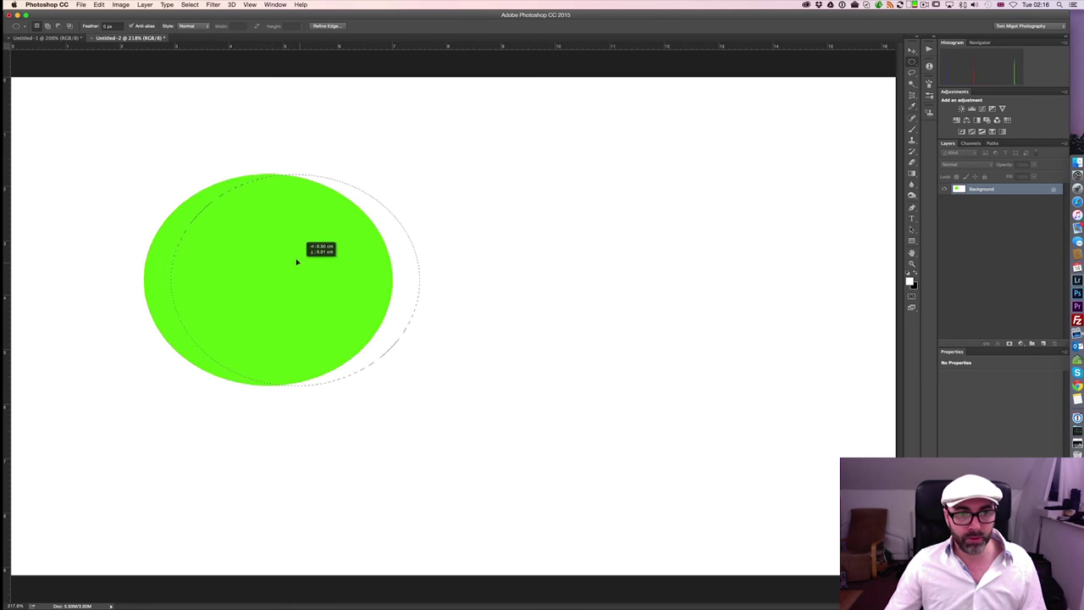
Offset the ellipse selection right and fill it with cyan colour at 60% opacity
drag(296, 262, 640, 271)
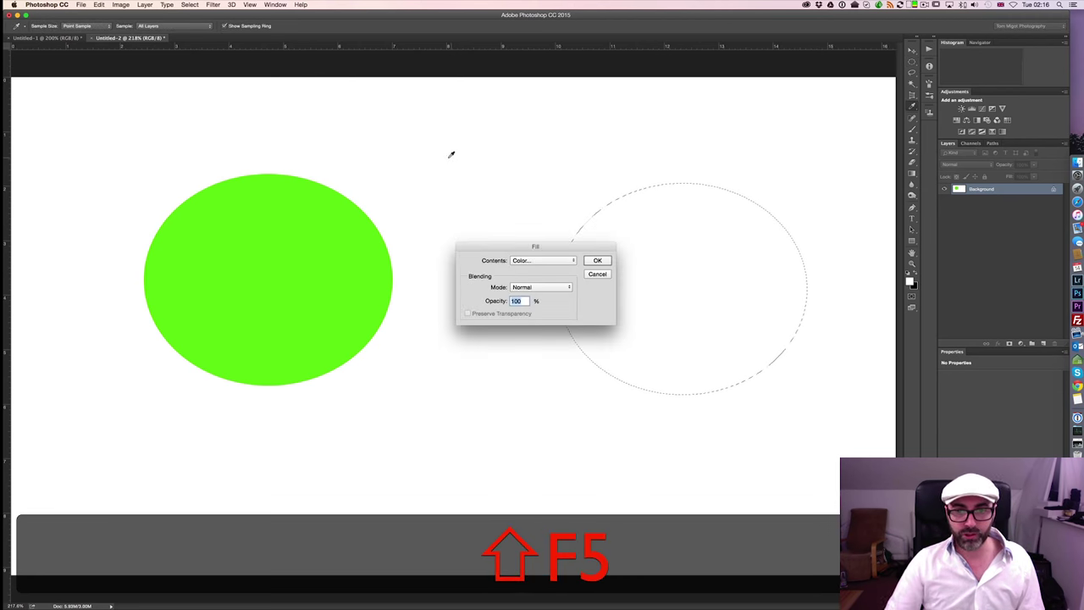
click(596, 261)
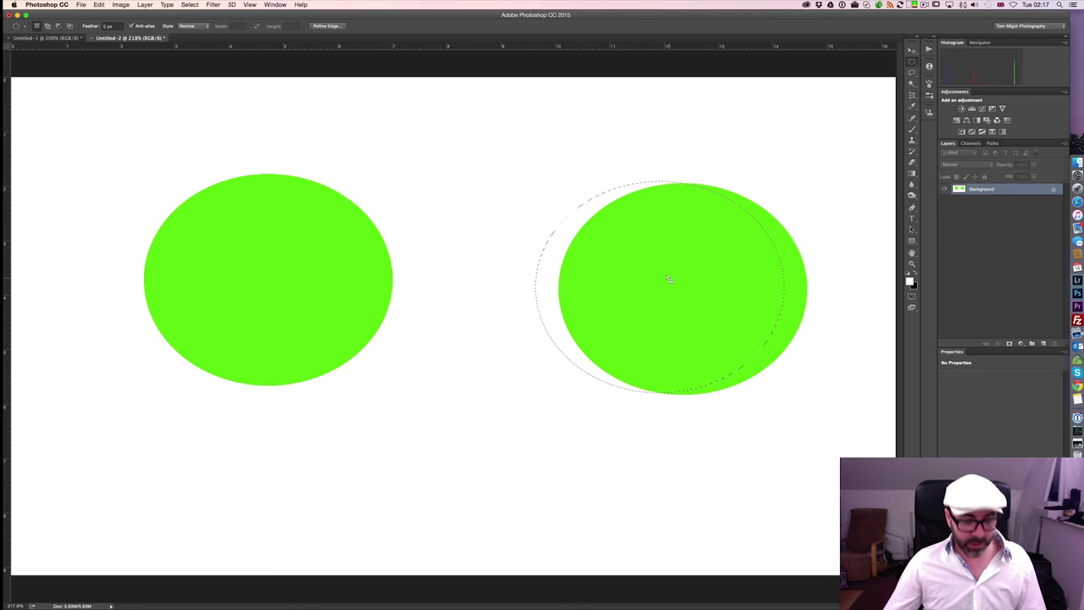
key(shift+F5)
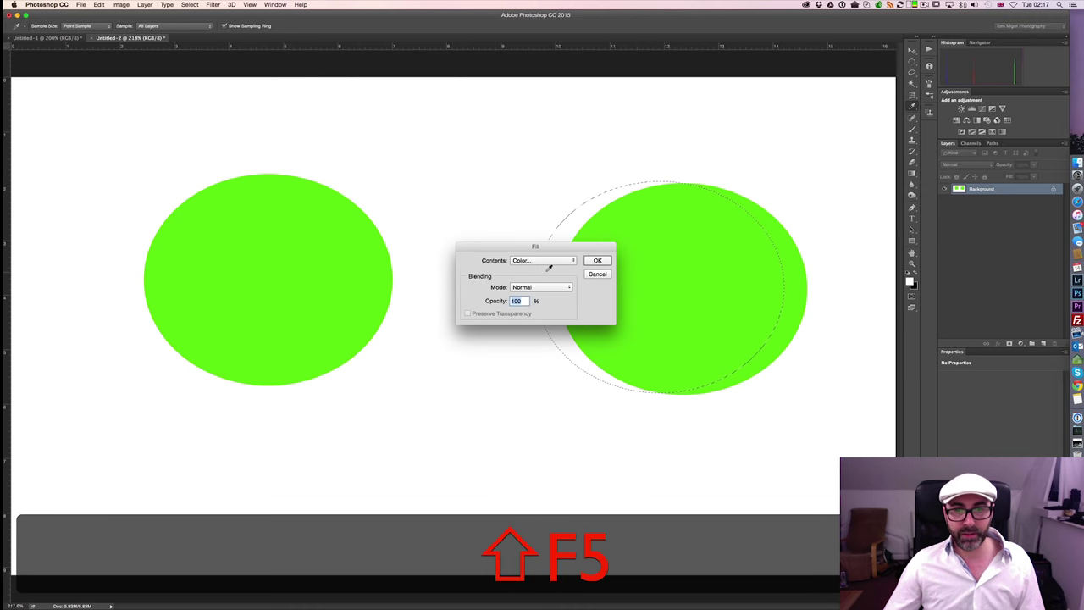
click(542, 261)
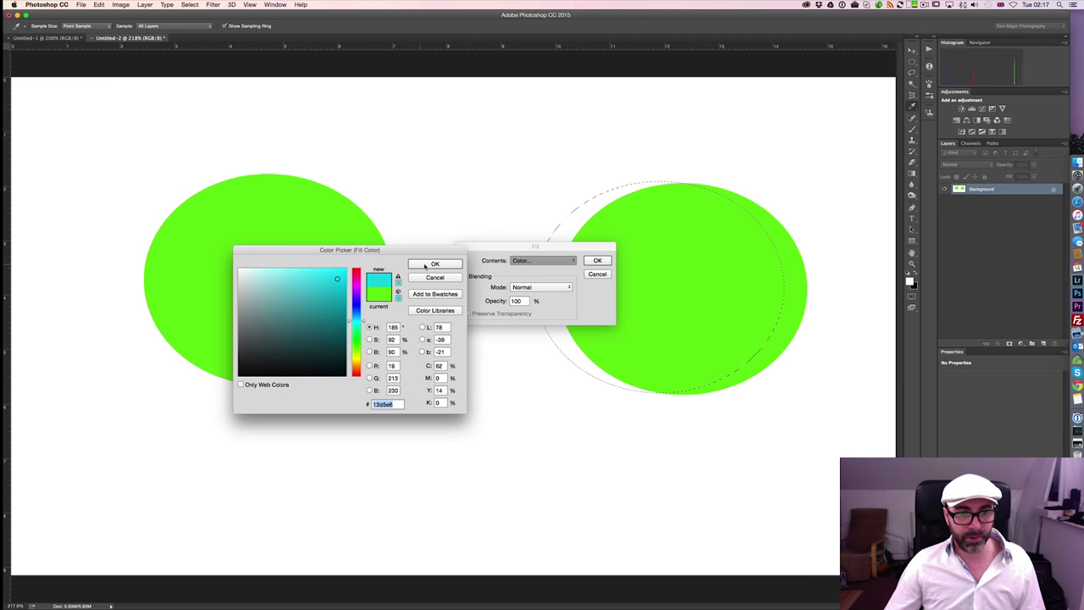
click(434, 265)
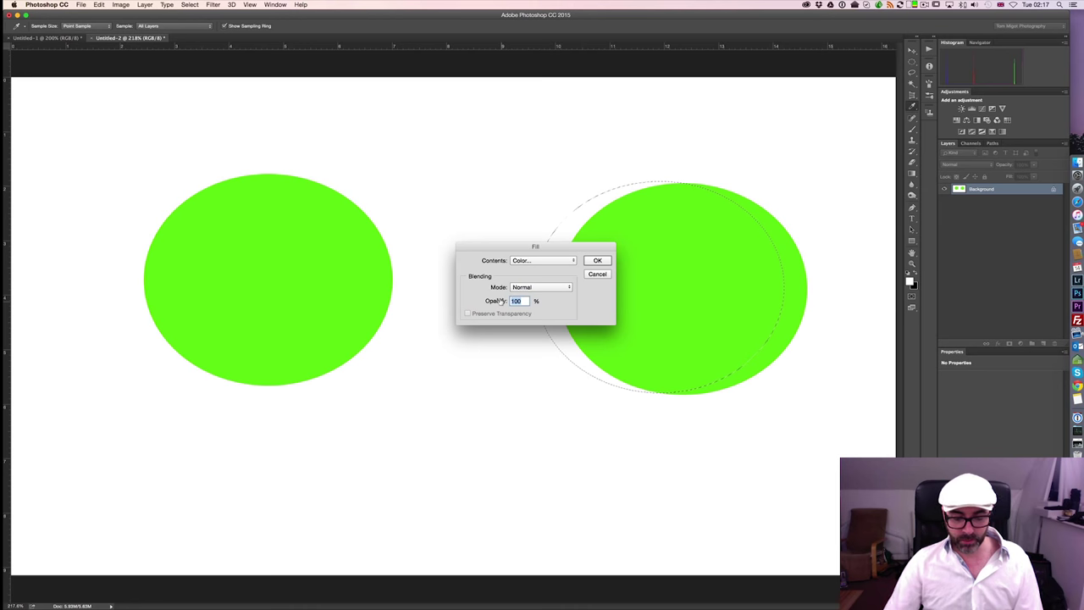
text(60)
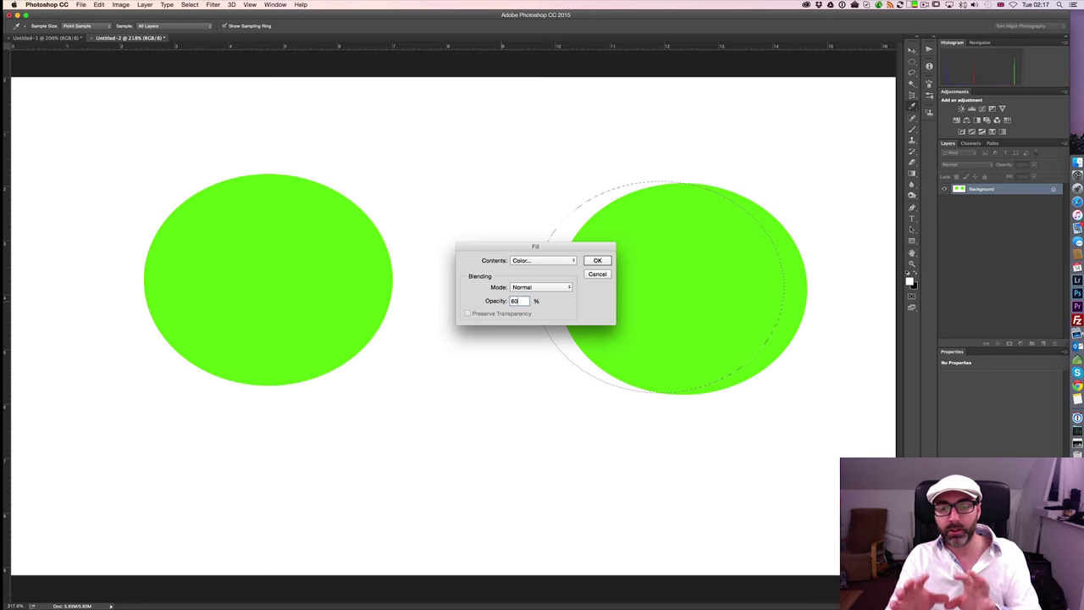
click(596, 261)
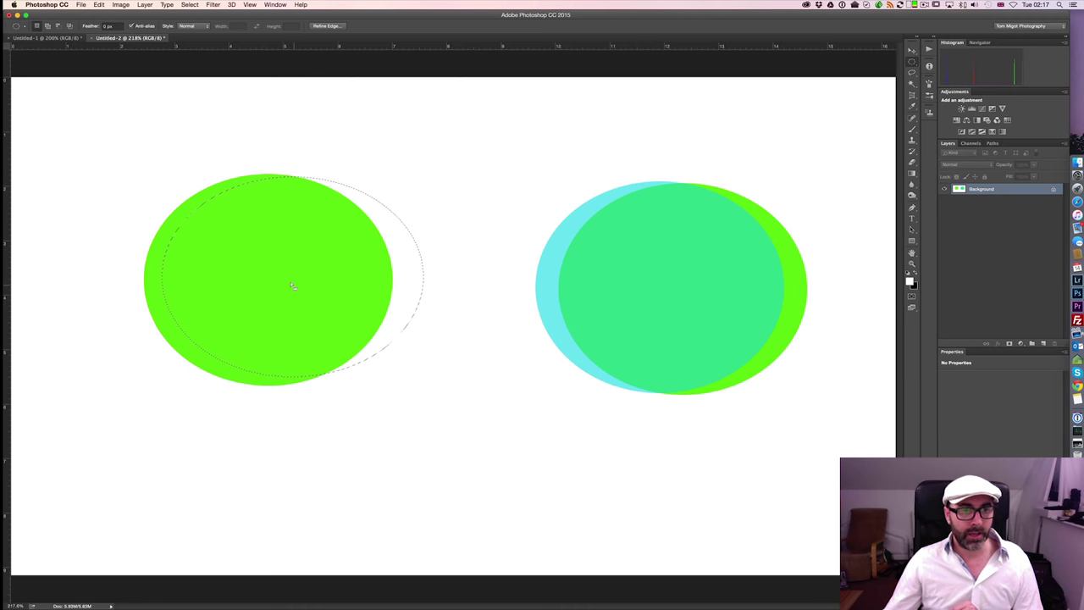
Fill the left group's offset ellipse selection with translucent cyan colour
key(shift+f5)
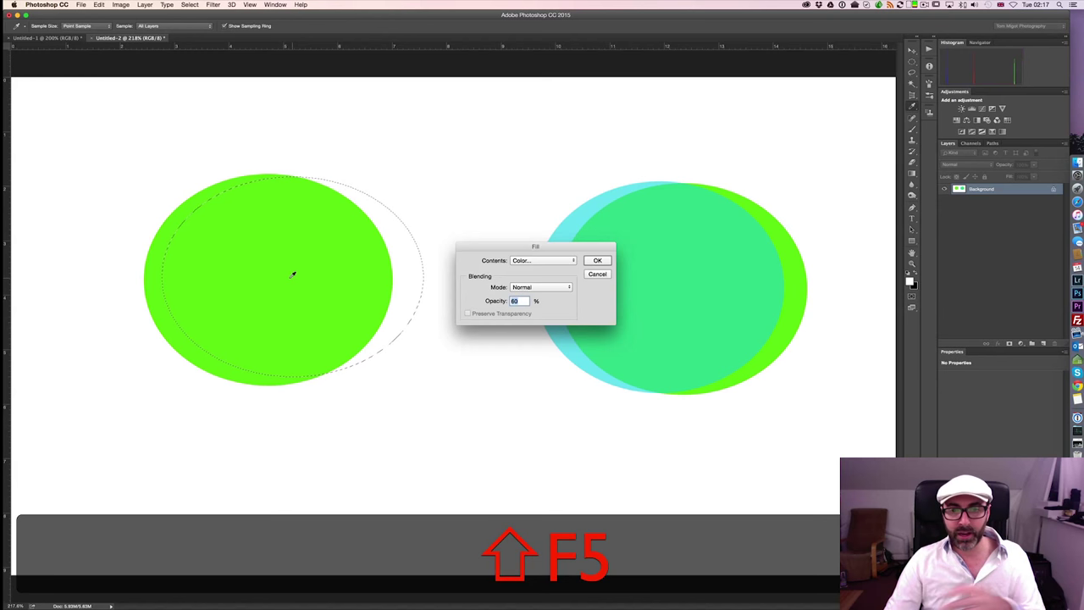
click(596, 260)
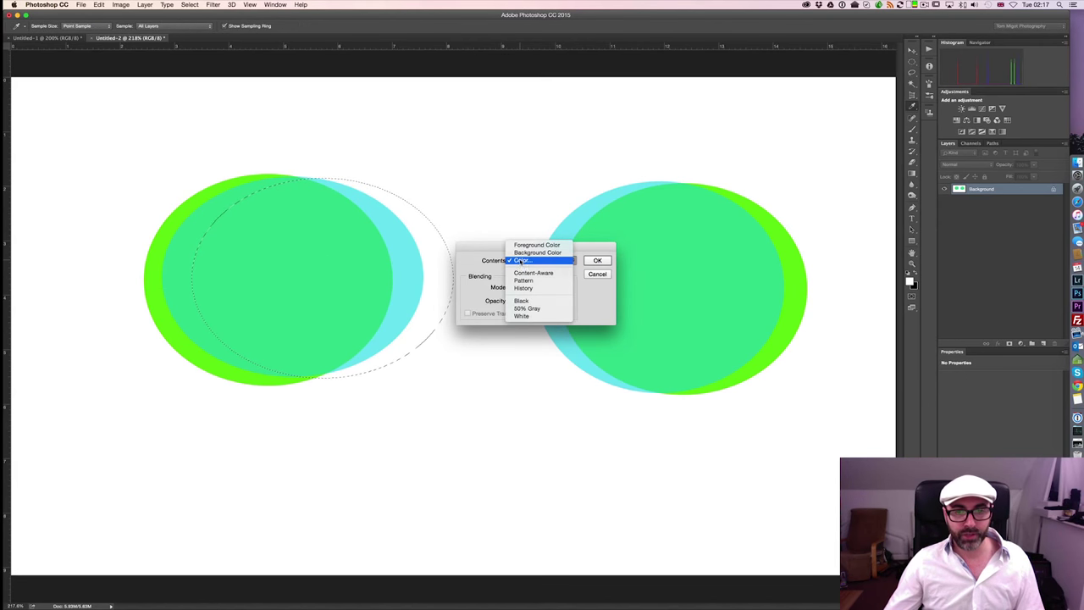
click(522, 261)
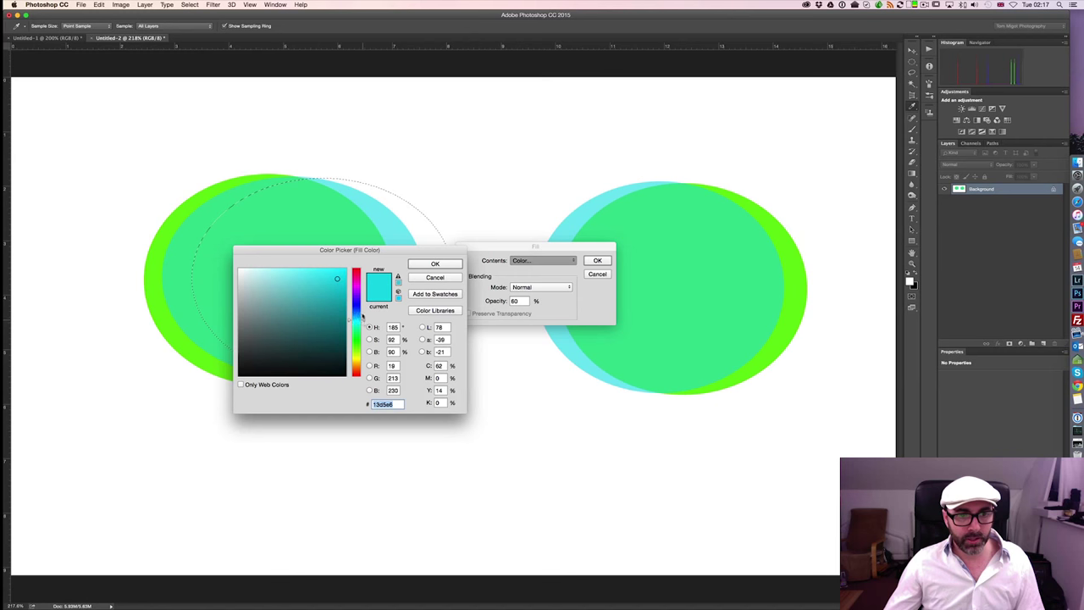
click(435, 264)
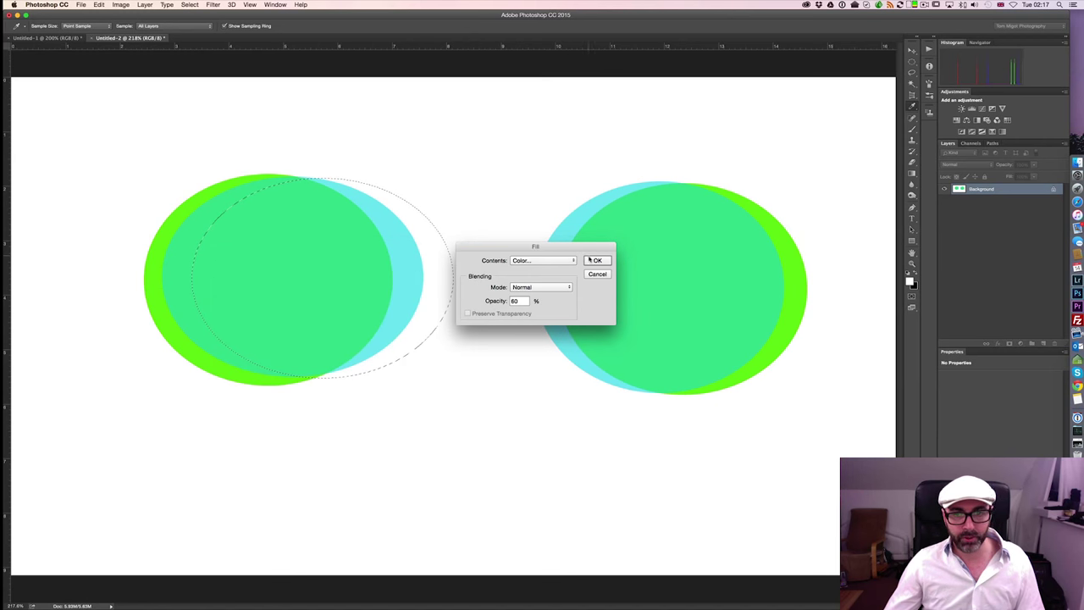
click(596, 261)
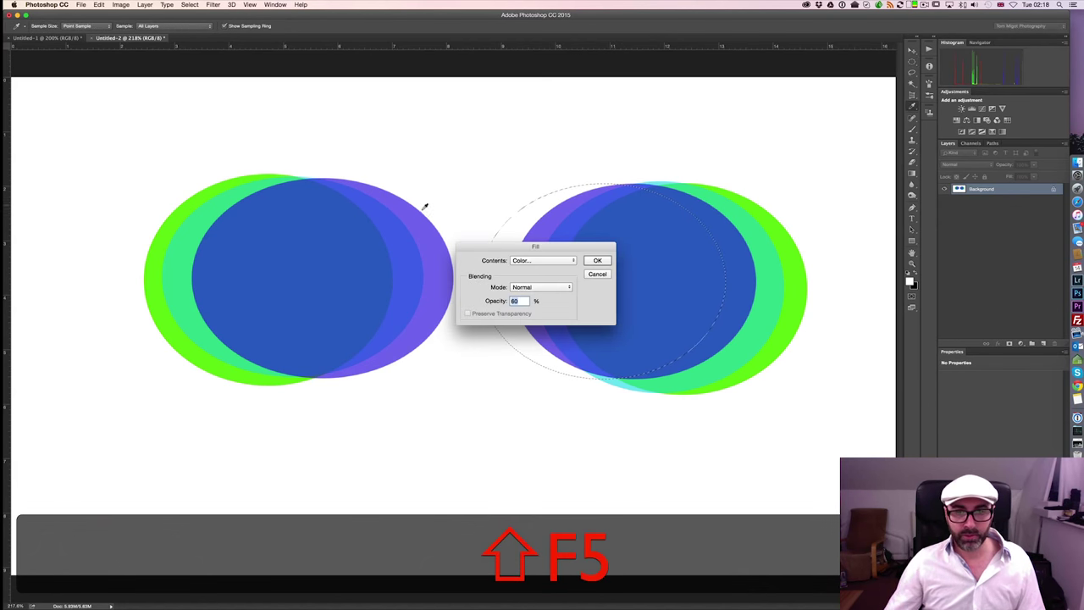
Fill the next offset ellipse selection with translucent blue at 60% opacity
click(542, 260)
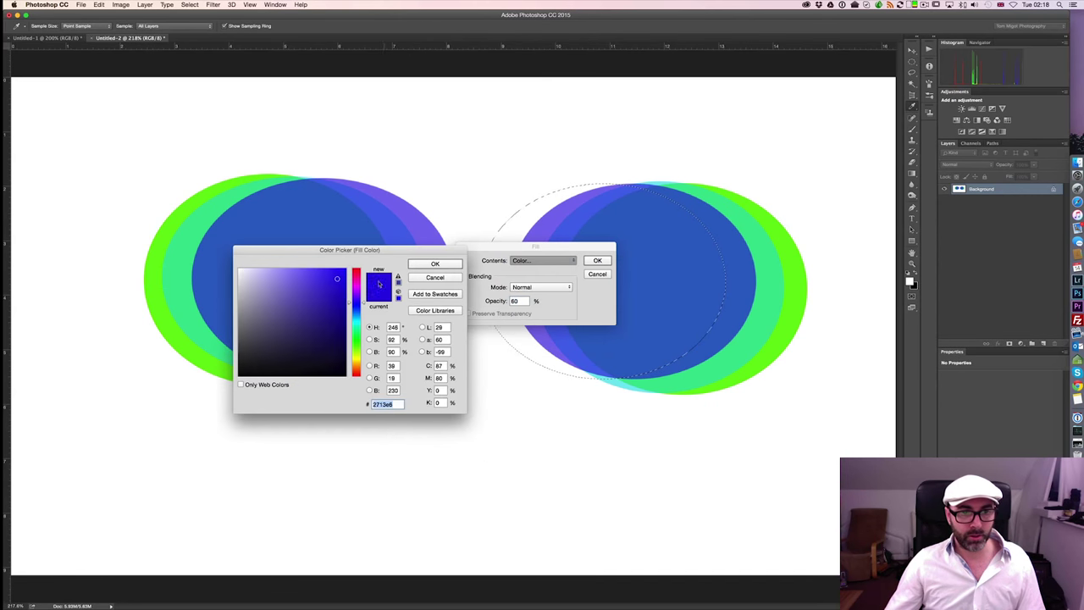
click(435, 264)
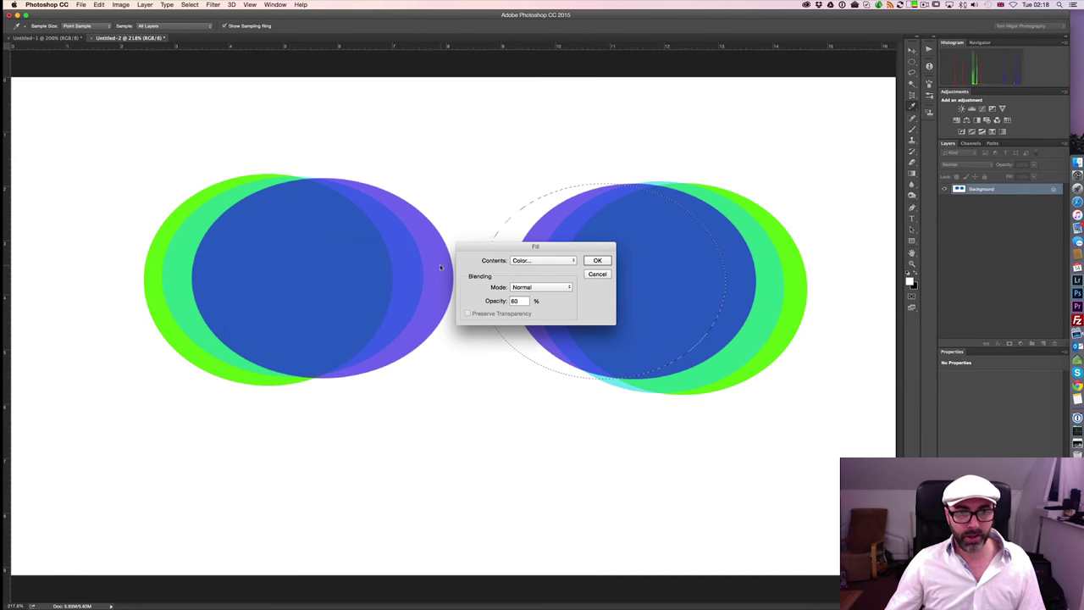
click(596, 261)
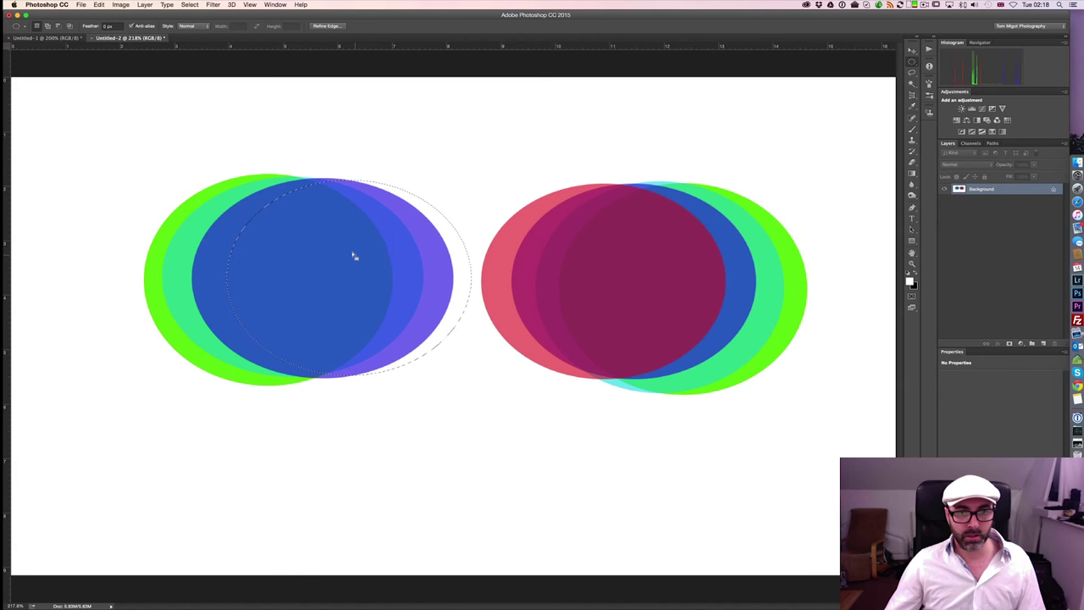
Fill the left group's offset ellipse with translucent red at 60% opacity
key(shift+f5)
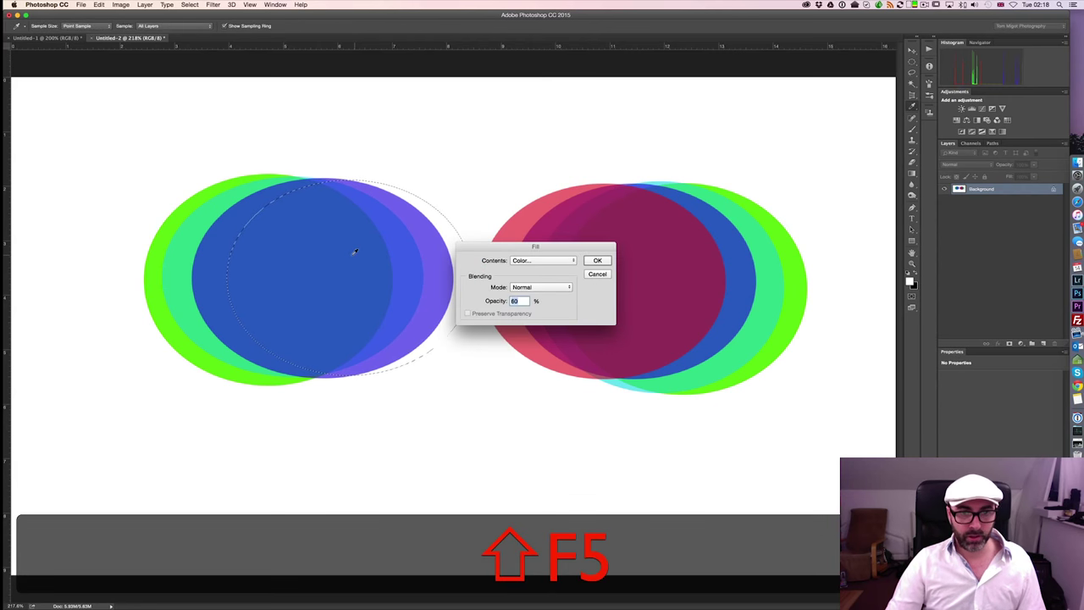
click(597, 260)
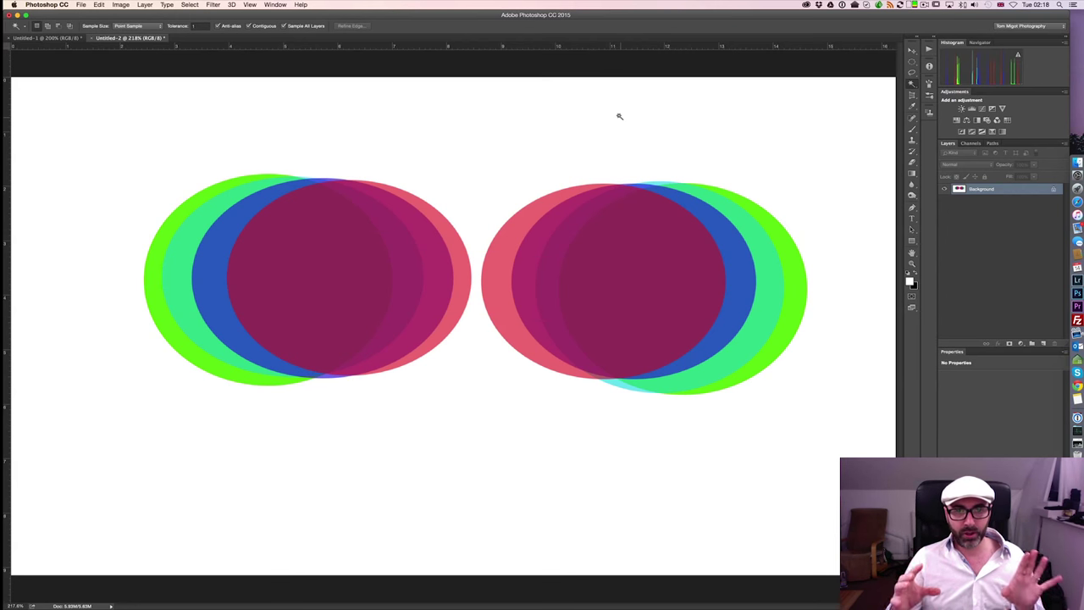
mouse_move(608, 113)
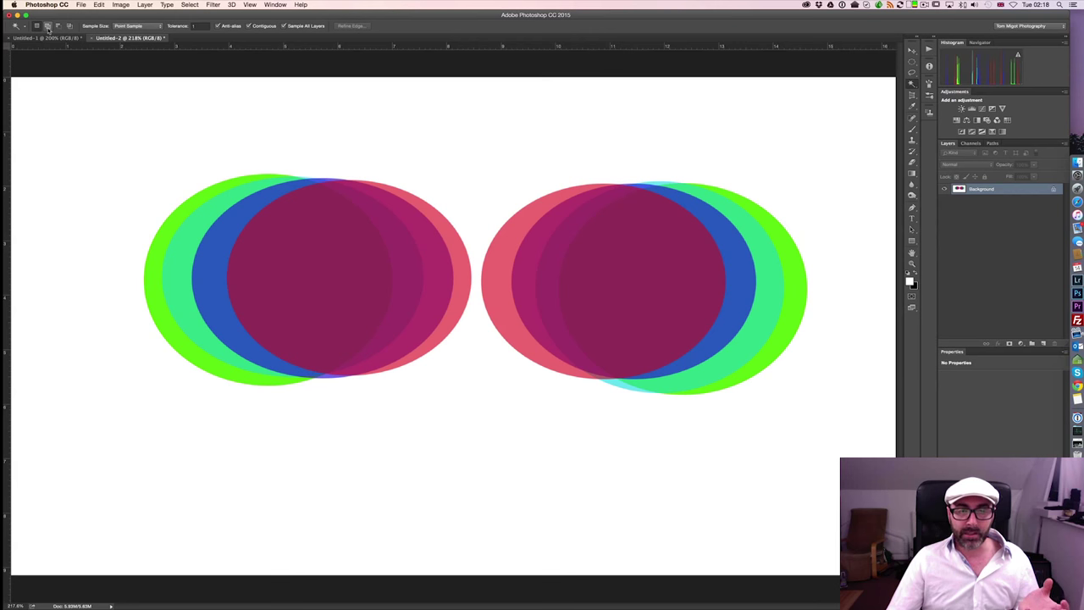
mouse_move(58, 26)
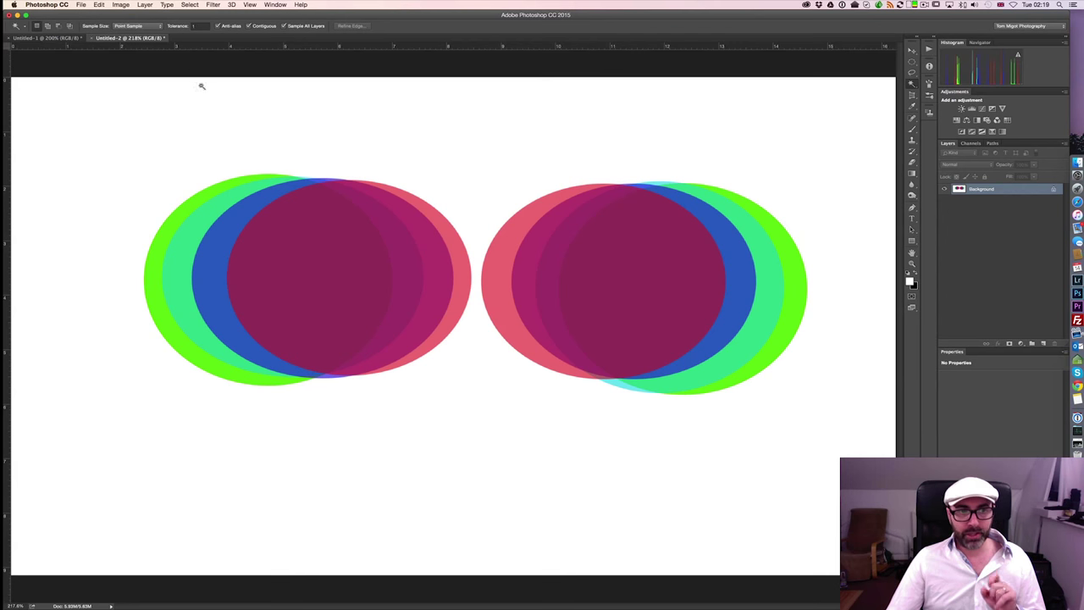
mouse_move(207, 192)
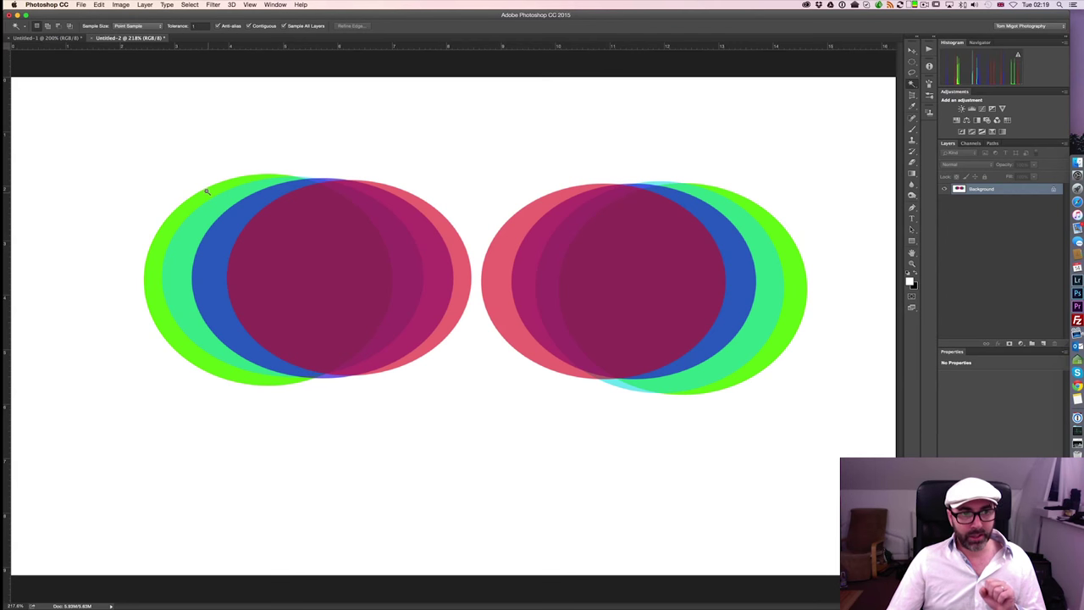
Select the green outer rim of the left ellipse group with the Magic Wand
click(206, 193)
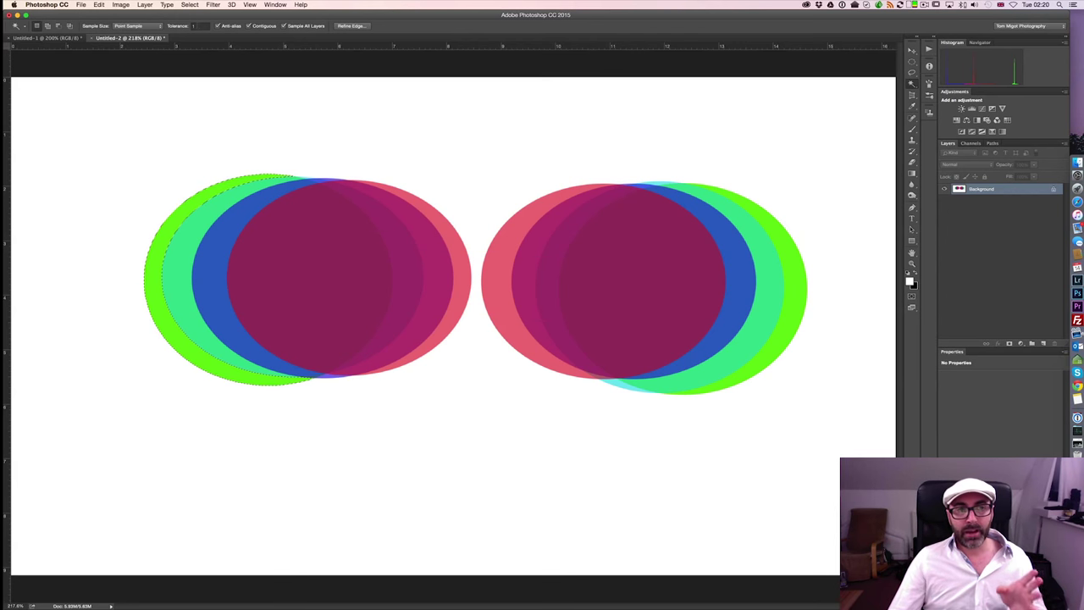
Set the Magic Wand tolerance to 150 in the options bar
click(200, 25)
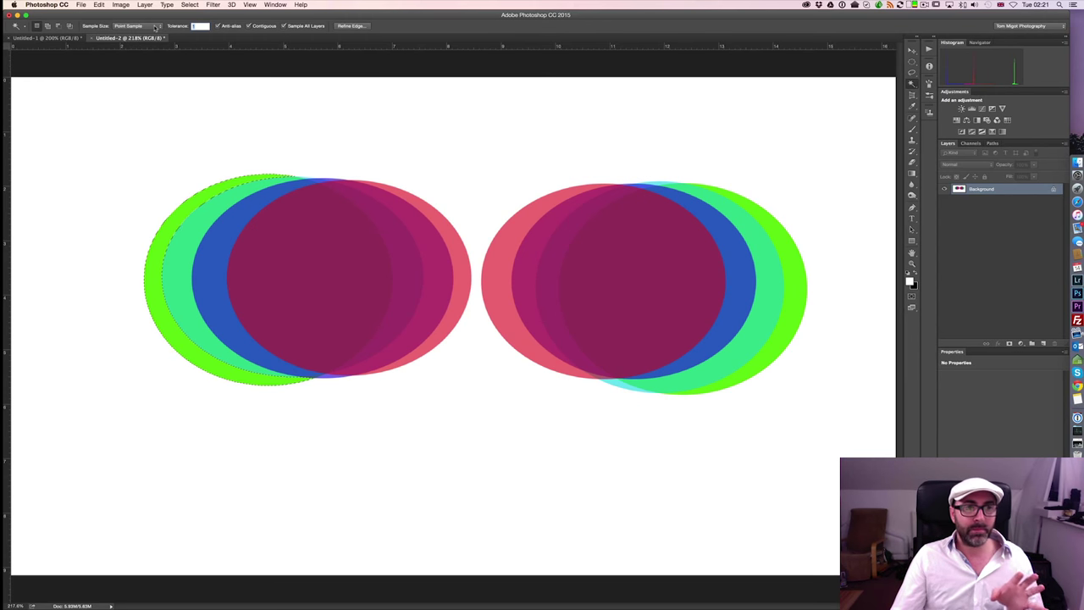
click(135, 26)
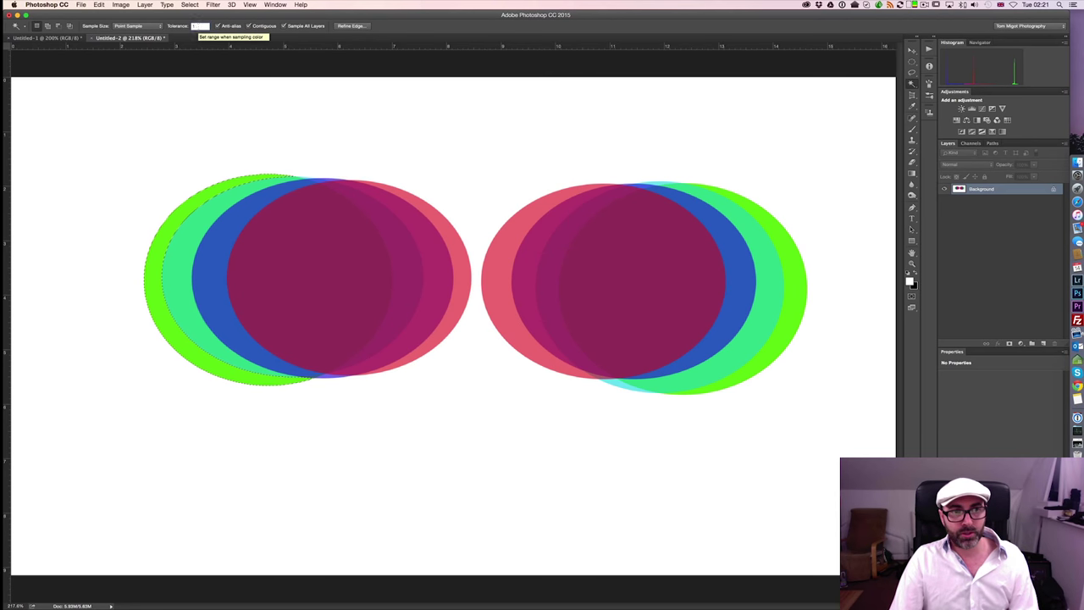
text(150)
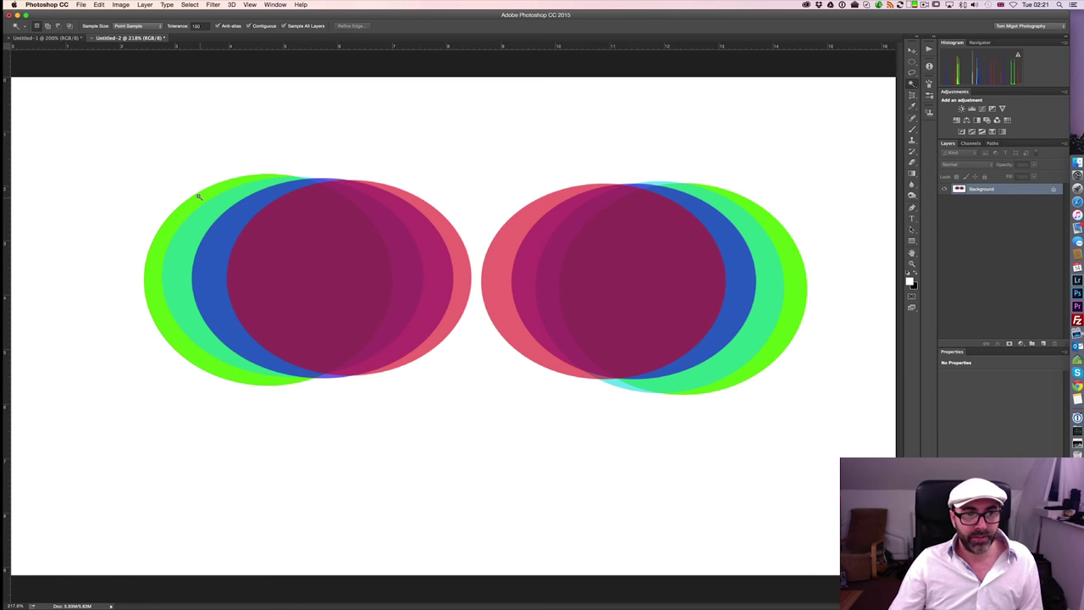
click(203, 200)
text(200)
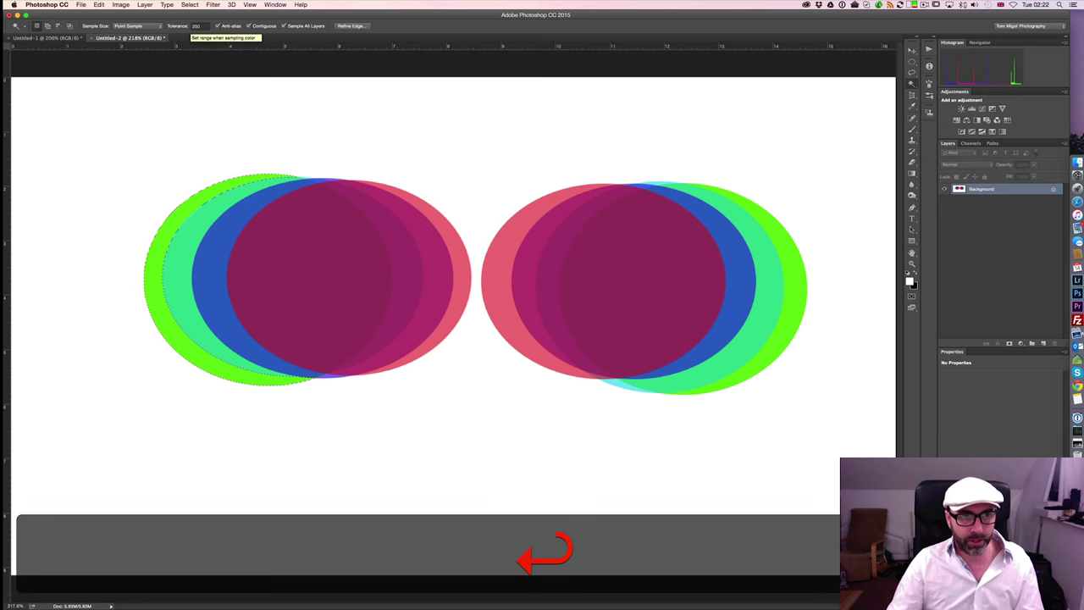
key(cmd+d)
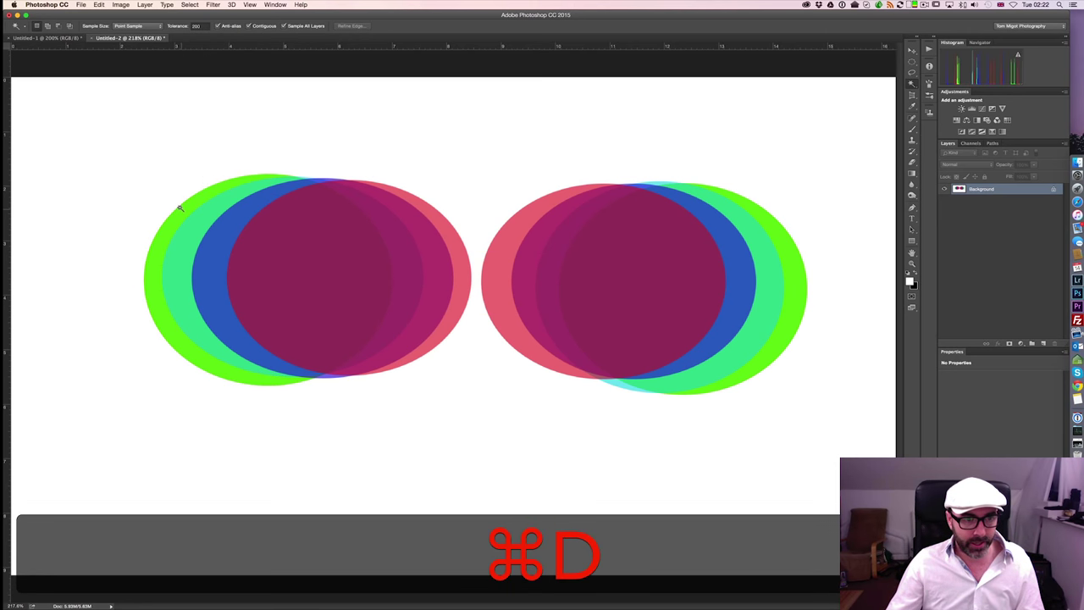
key(cmd+d)
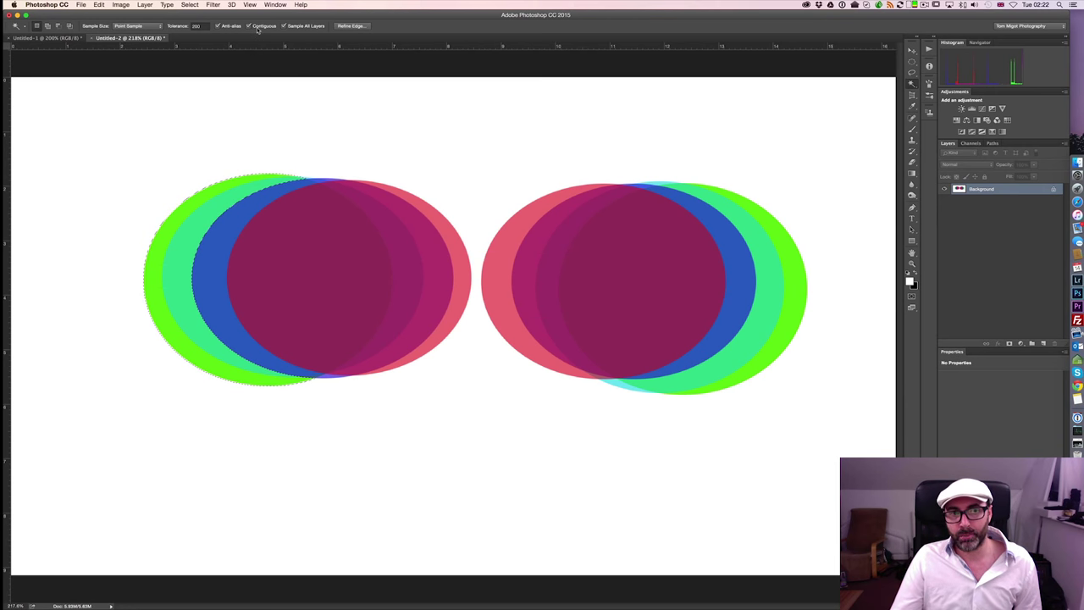
mouse_move(264, 25)
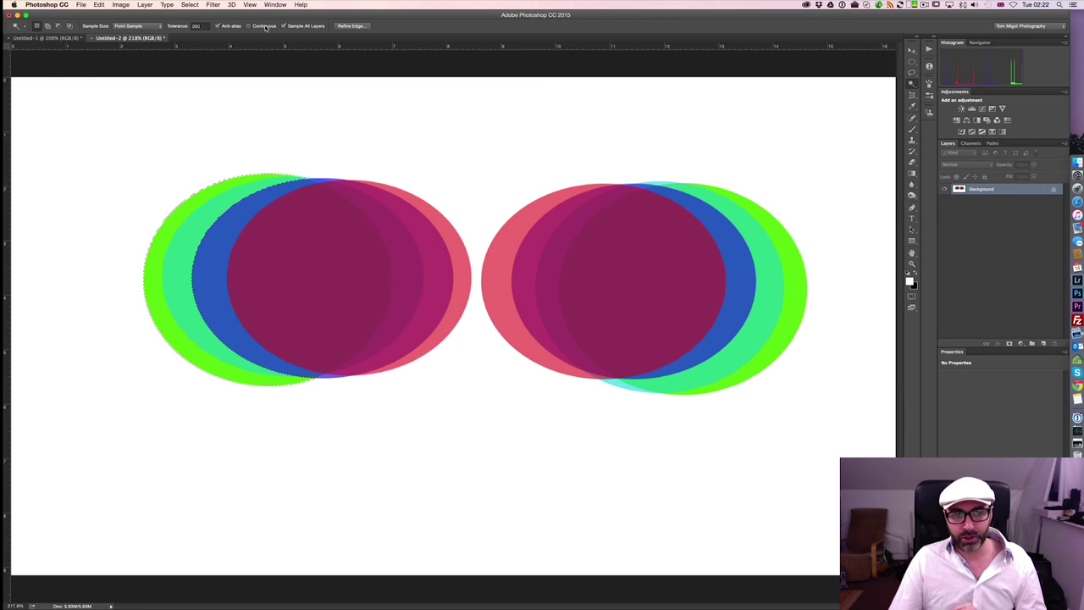
Deselect the current Magic Wand selection with Cmd+D
key(cmd+d)
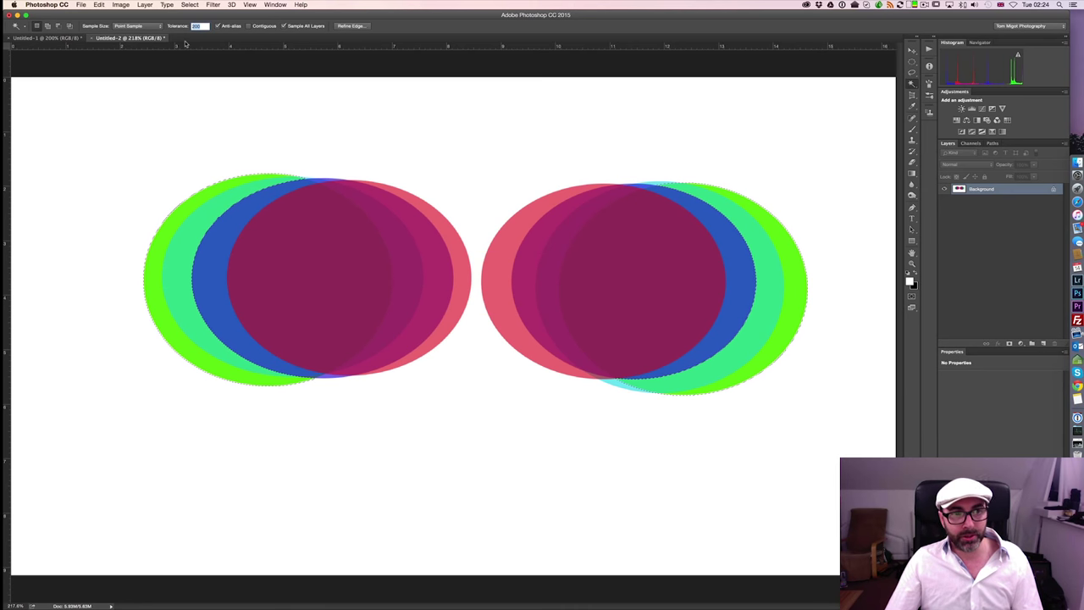
Bring up the fill options for the selected green and blue regions
key(cmd+return)
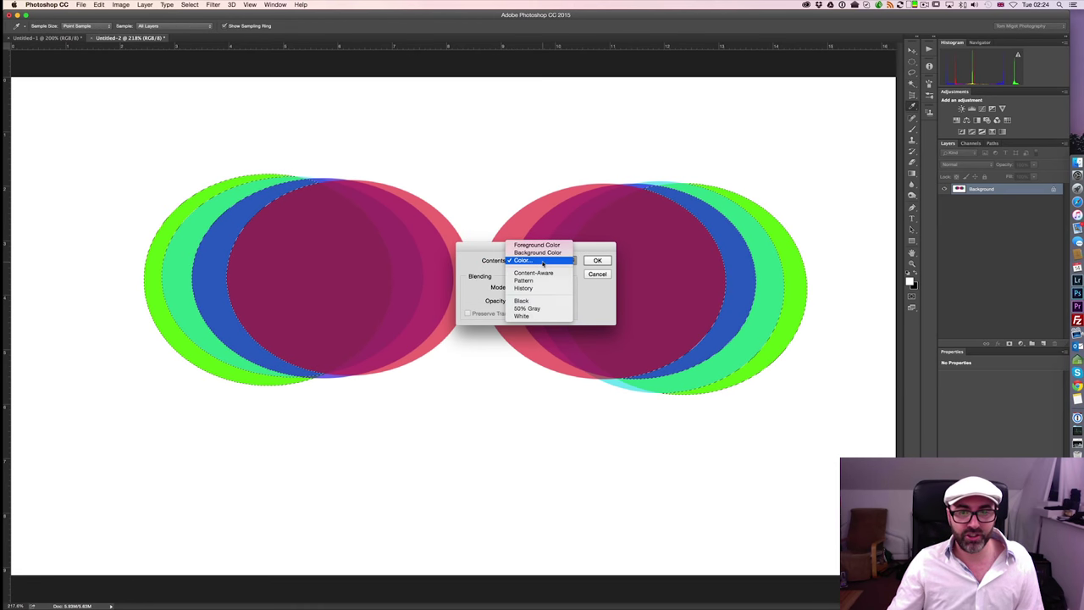
Fill the selection with Background Color (black) at 100% opacity
click(521, 261)
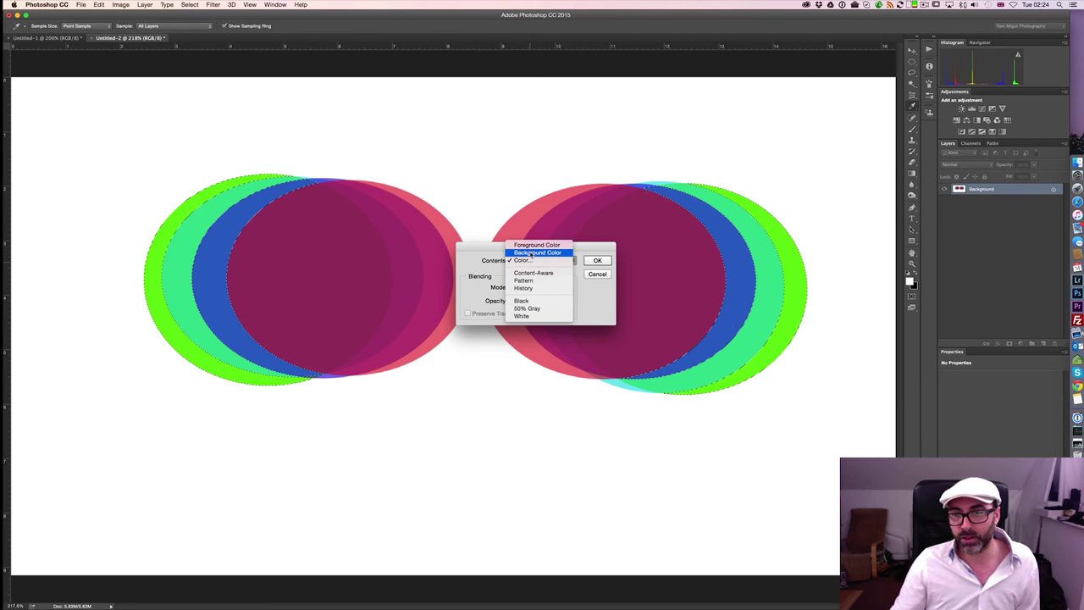
click(537, 252)
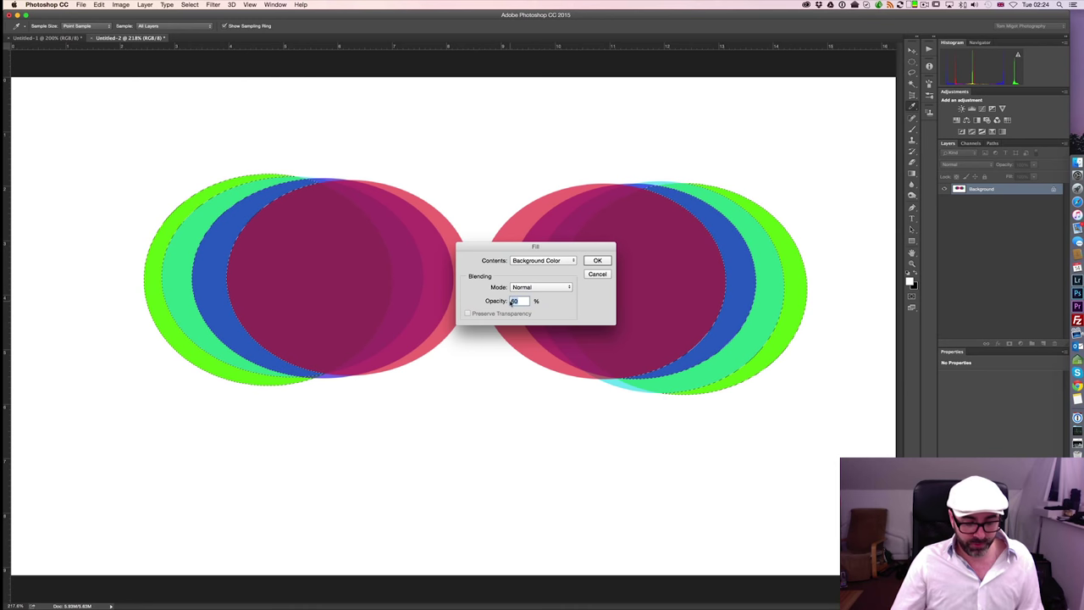
text(100)
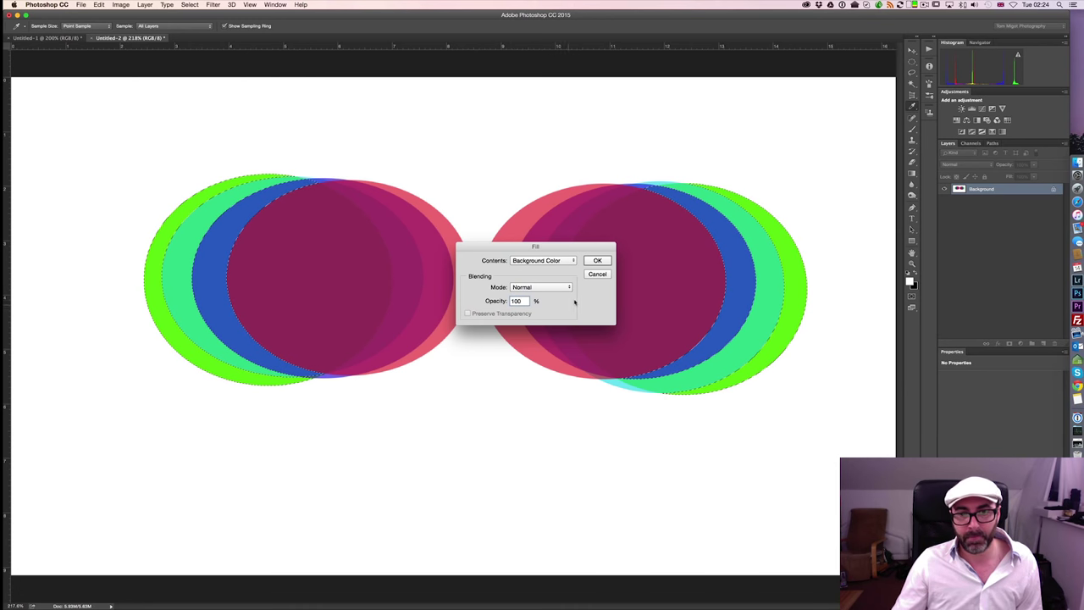
click(596, 261)
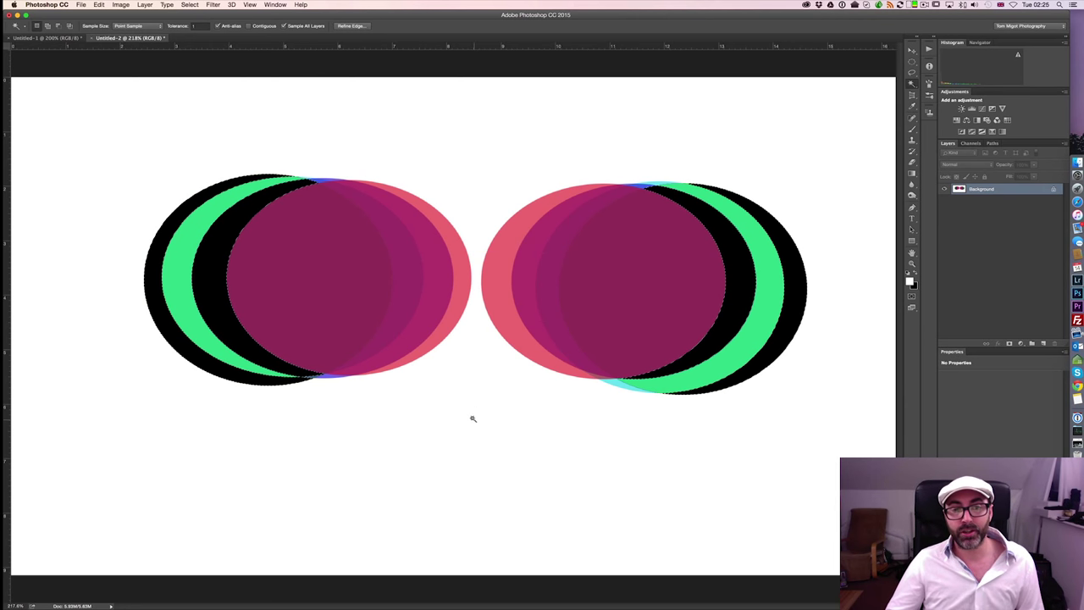
mouse_move(423, 418)
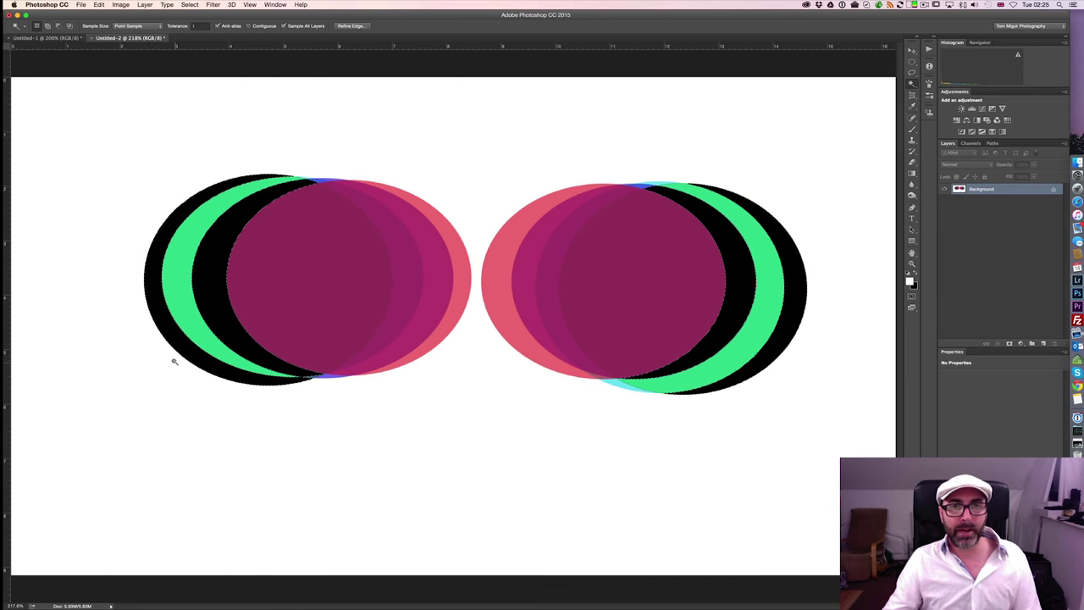
Deselect the blackened regions and show the Edit menu commands
click(98, 3)
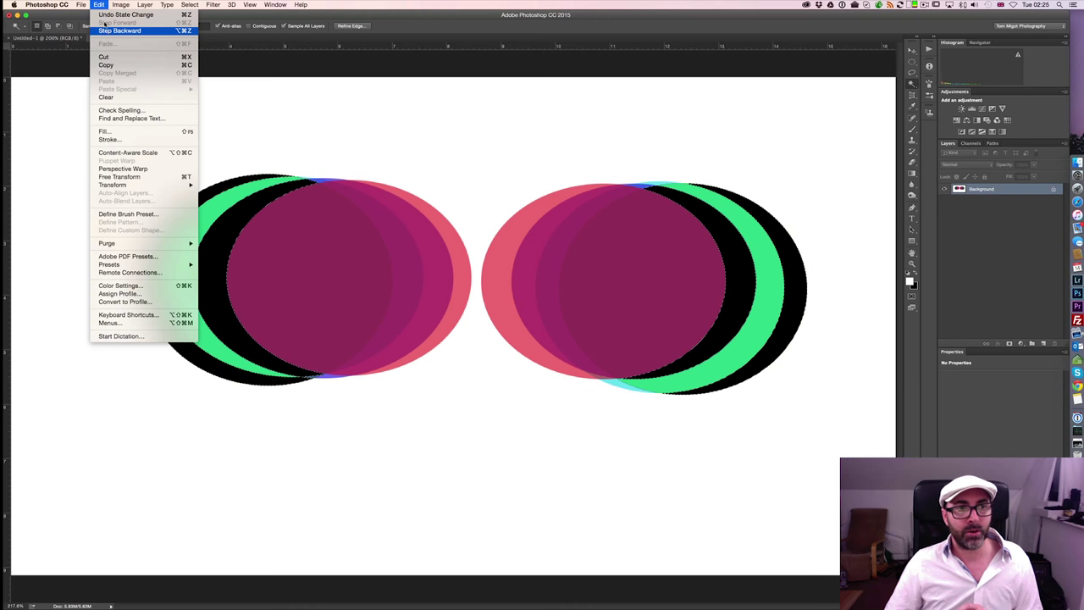
Undo the black fill so the green and blue rims return, then reopen Edit
click(119, 31)
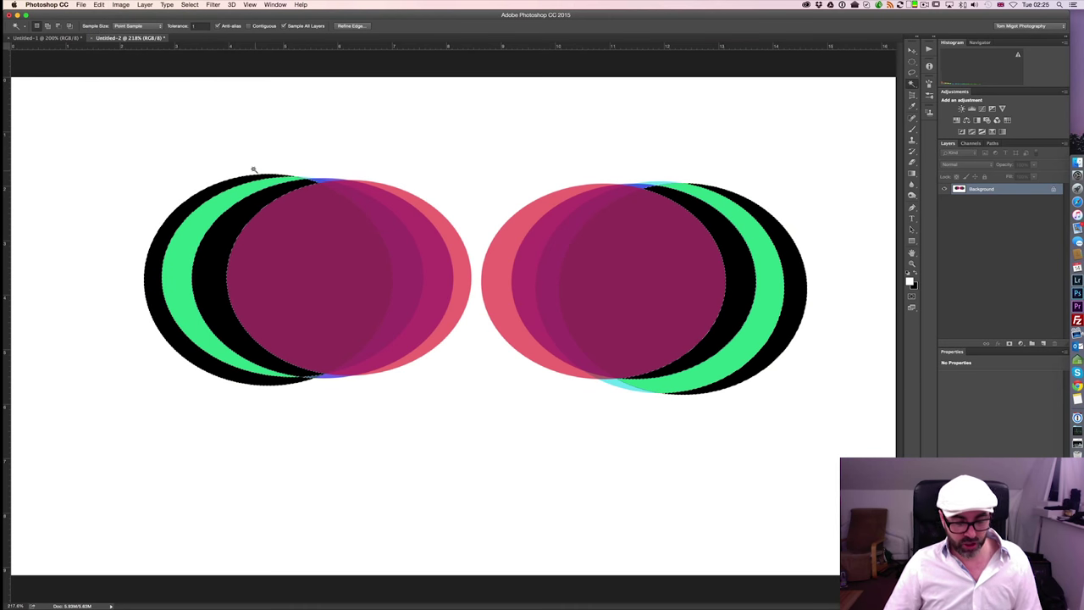
key(cmd+z)
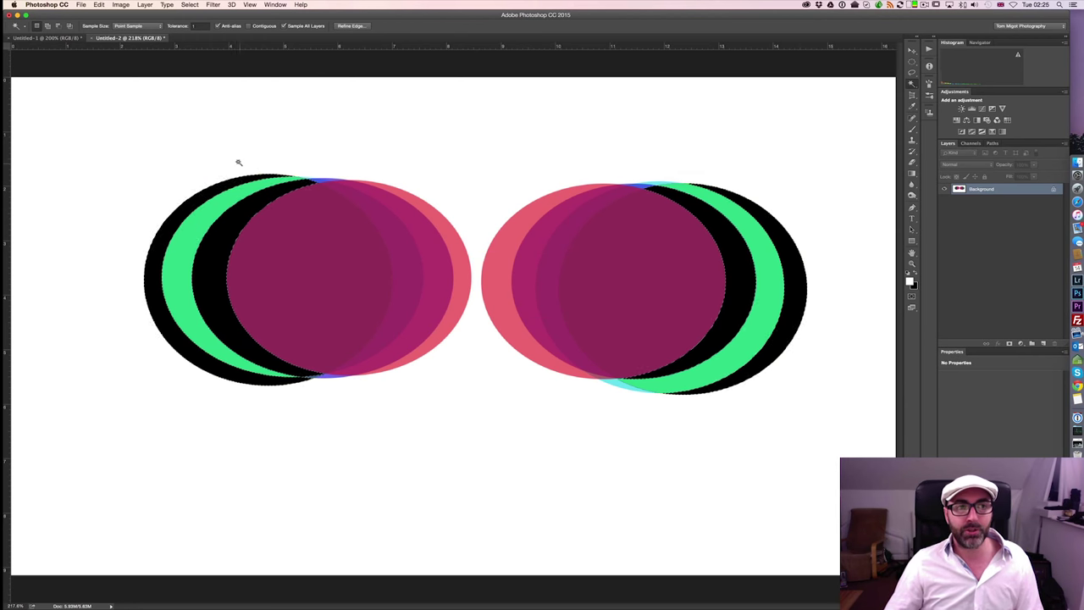
click(98, 5)
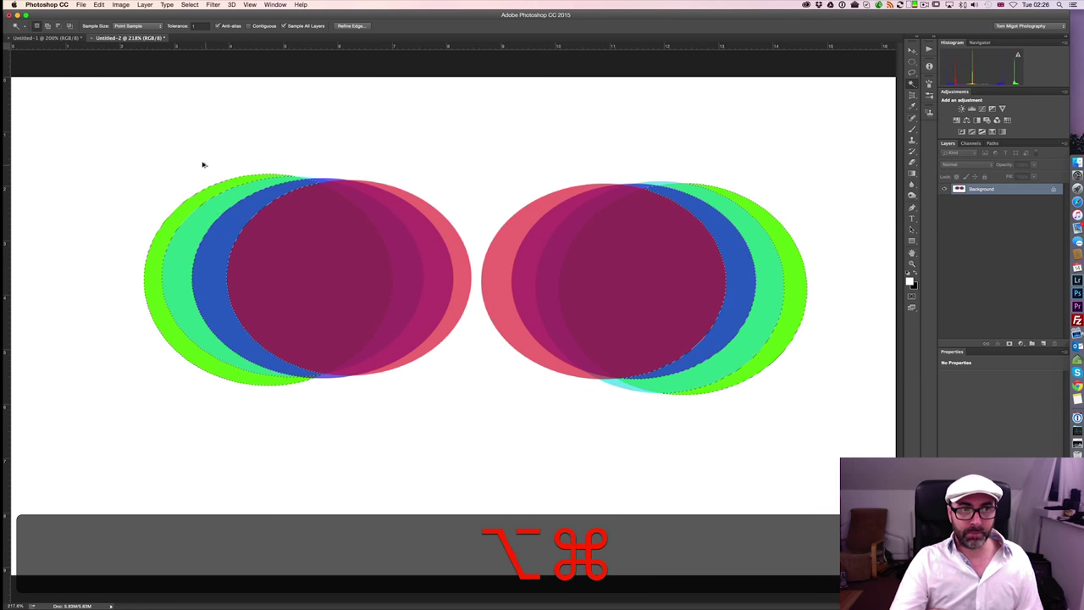
click(98, 3)
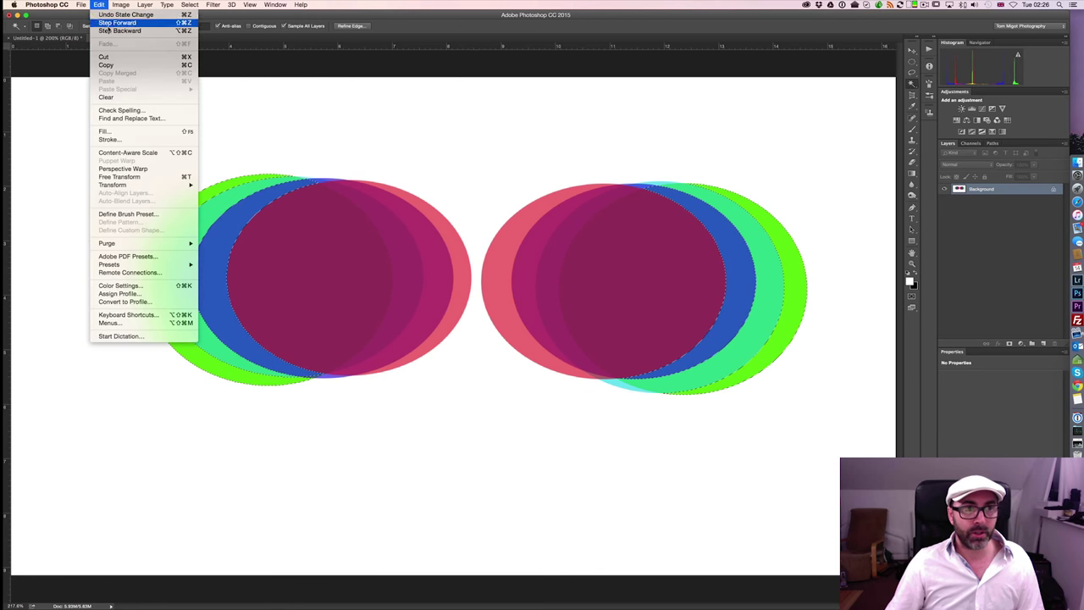
mouse_move(118, 31)
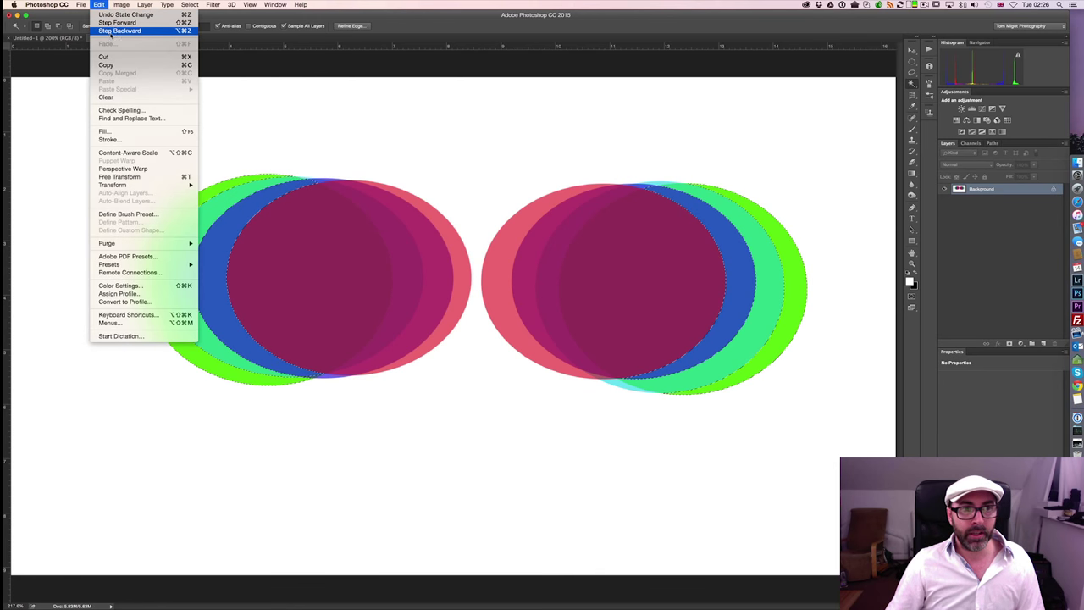
mouse_move(116, 22)
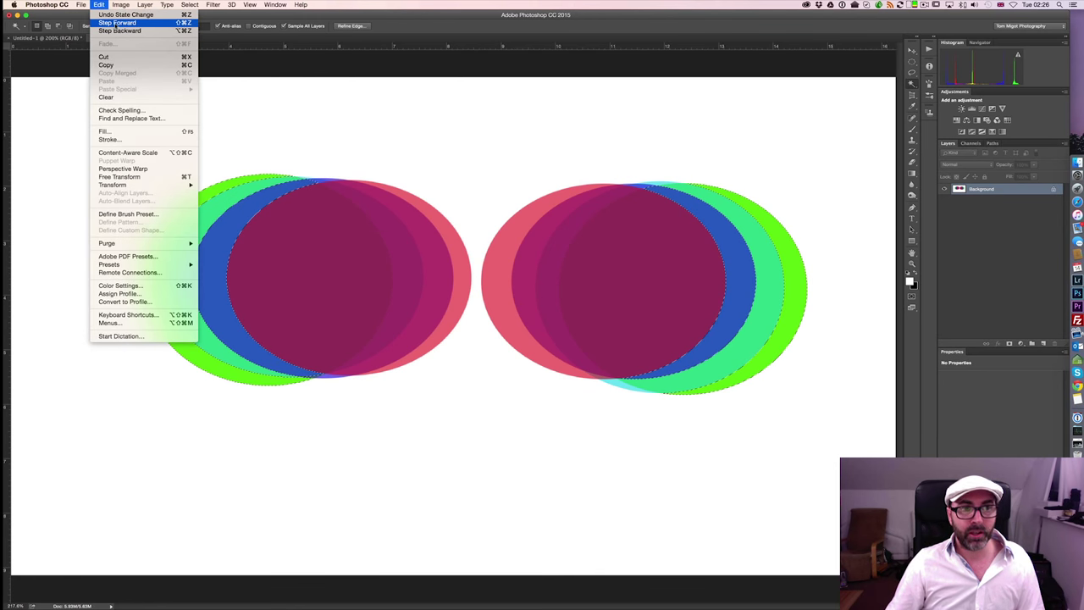